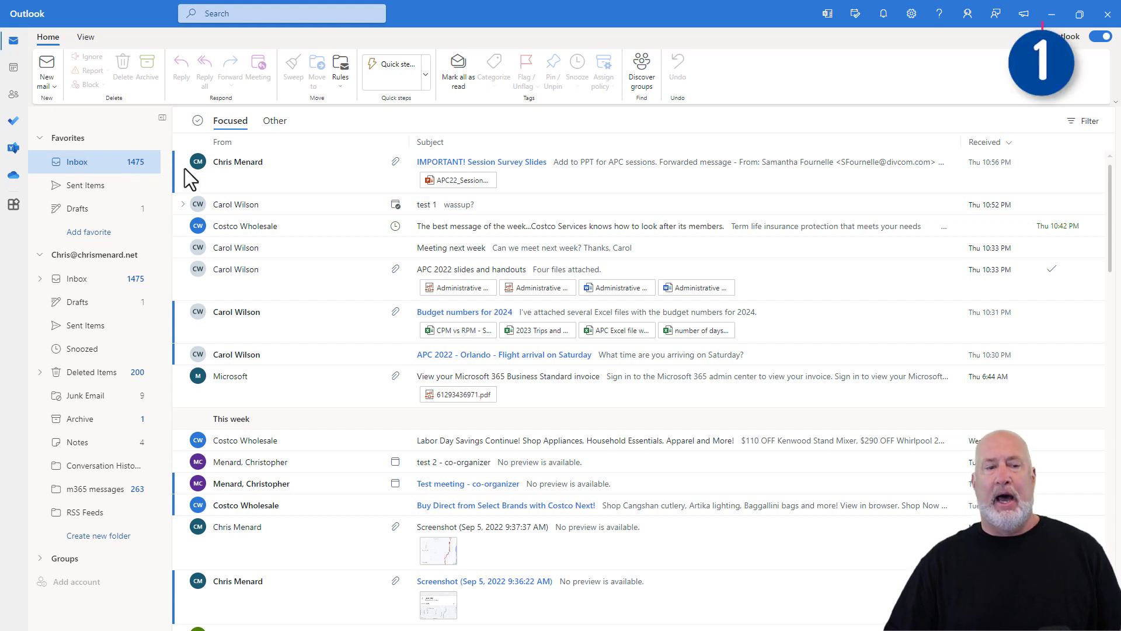
{"action": "mouse_move", "coordinate": [214, 360]}
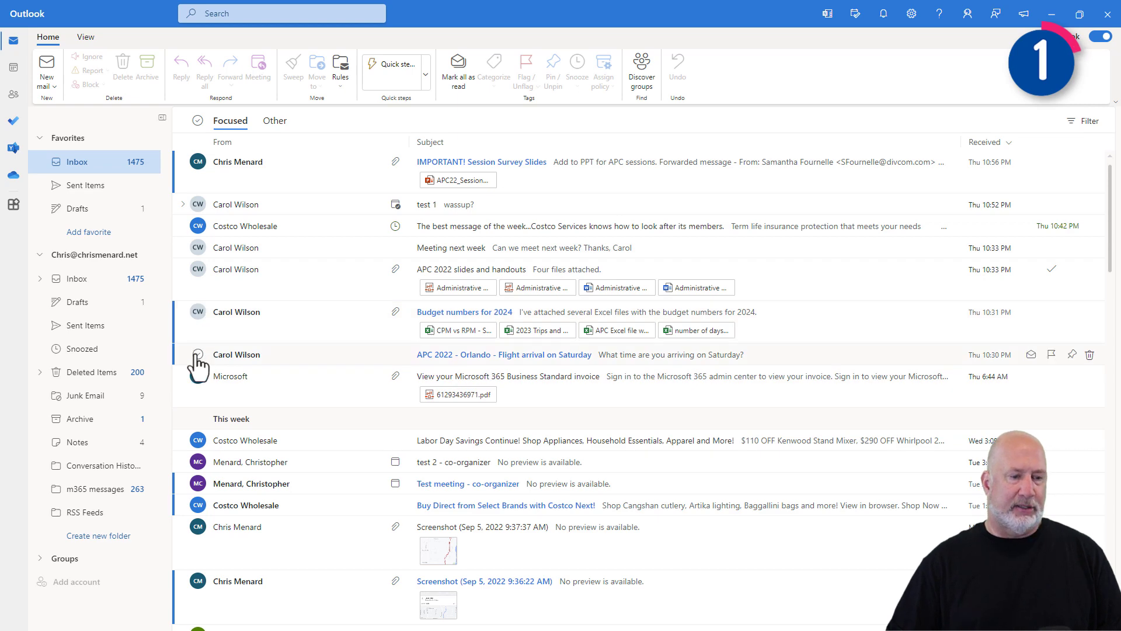
Step: Pin the Orlando flight arrival message and snooze the Meeting next week message
{"action": "left_click", "coordinate": [194, 354]}
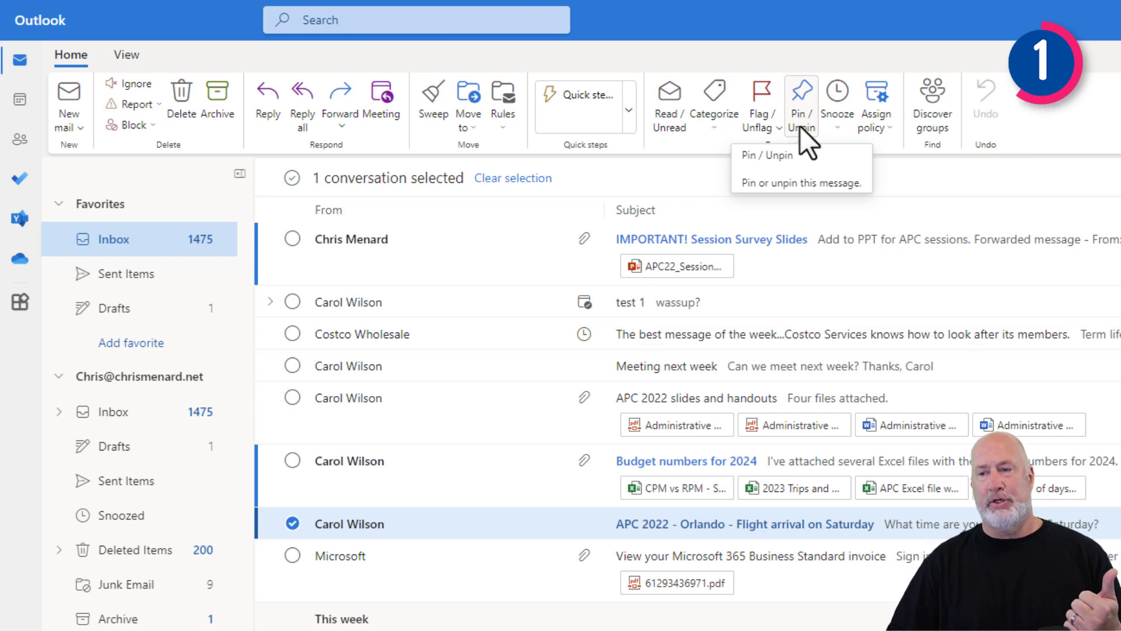
{"action": "left_click", "coordinate": [800, 104]}
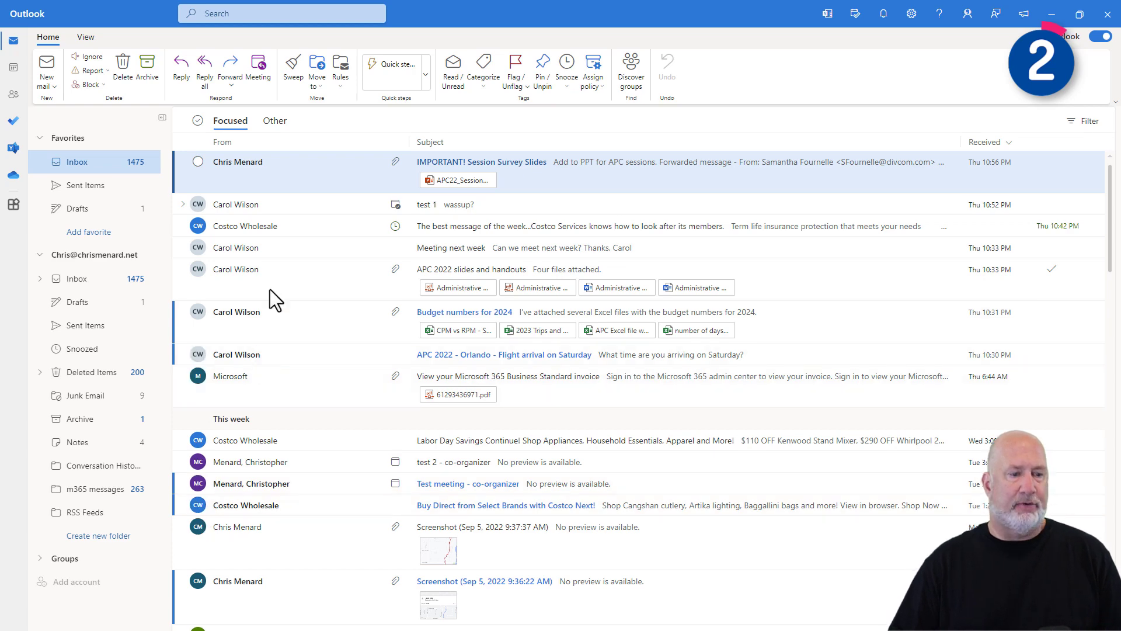
{"action": "left_click", "coordinate": [197, 247]}
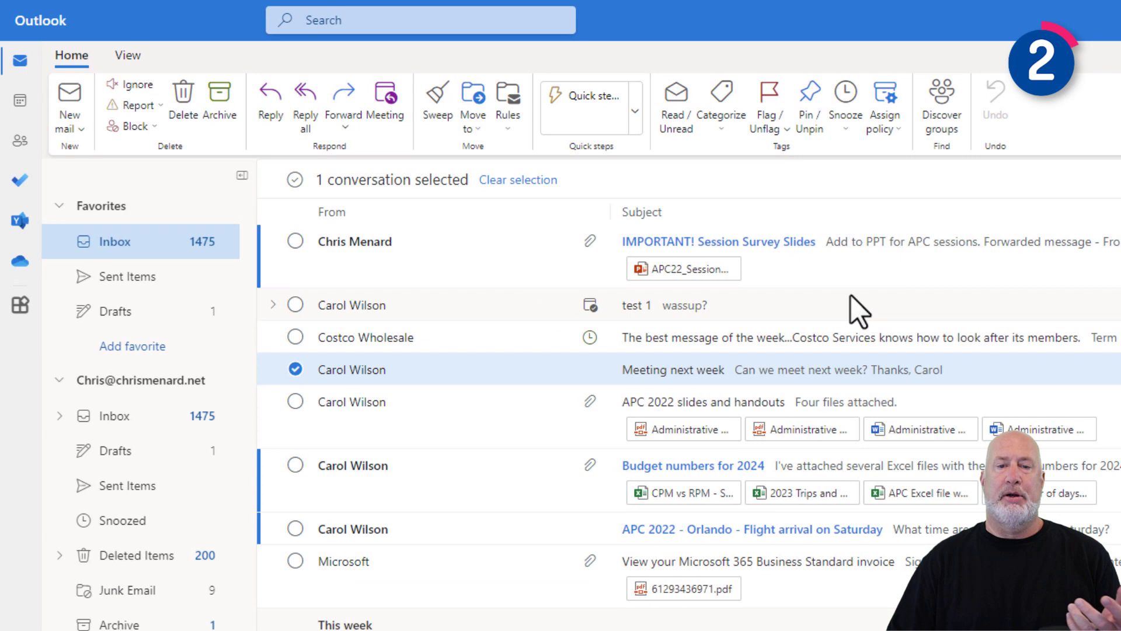
{"action": "mouse_move", "coordinate": [844, 109]}
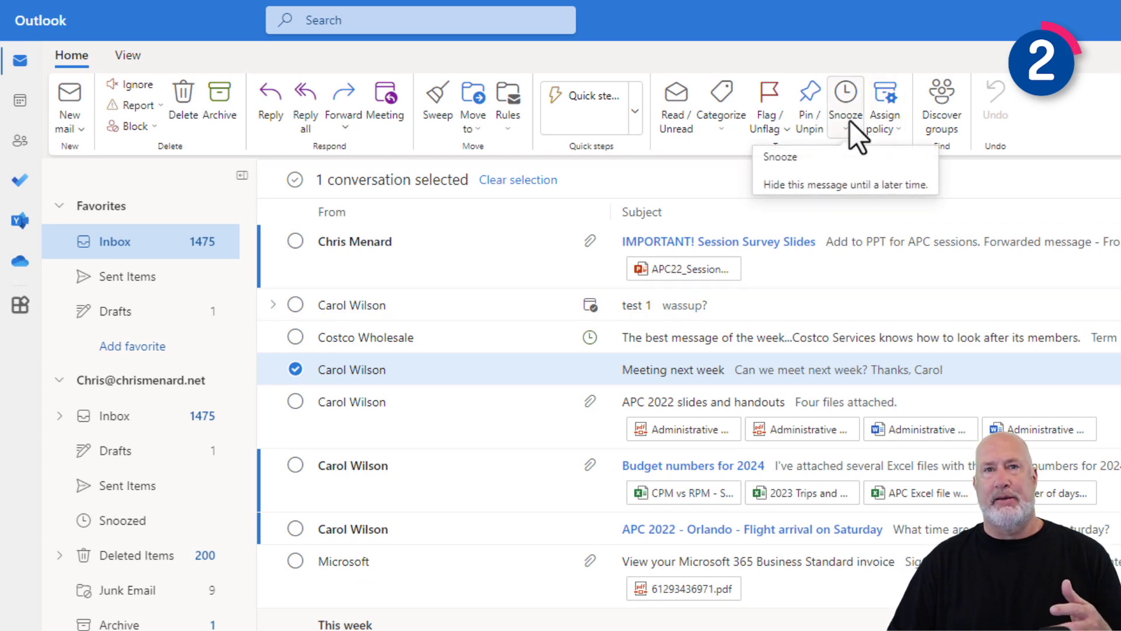
{"action": "mouse_move", "coordinate": [768, 377]}
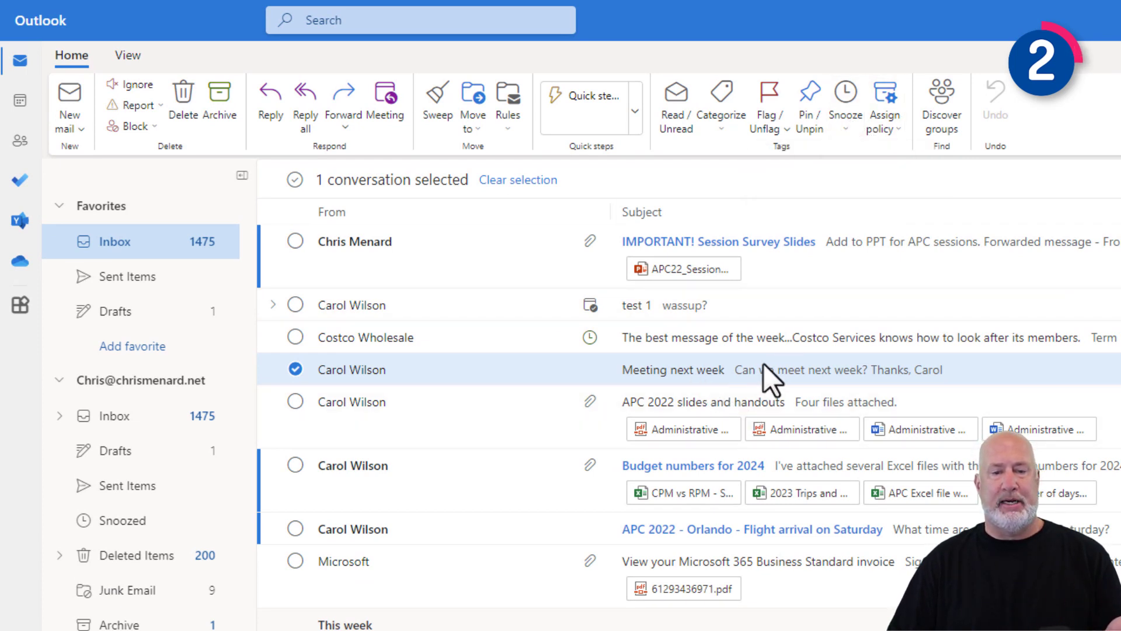
{"action": "mouse_move", "coordinate": [844, 105]}
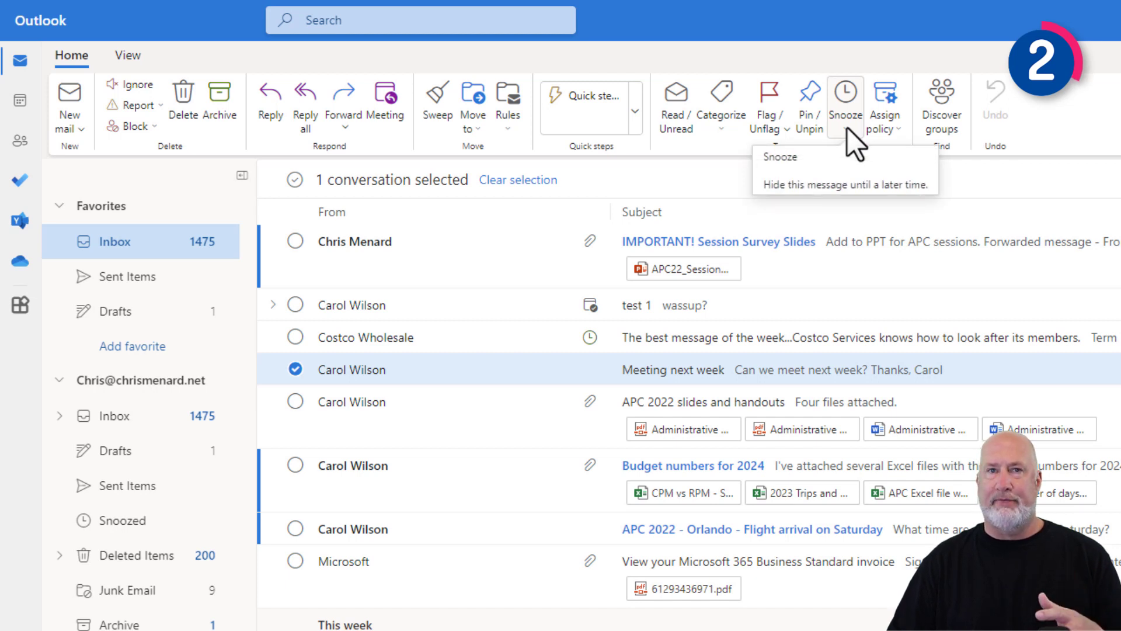
{"action": "left_click", "coordinate": [844, 104]}
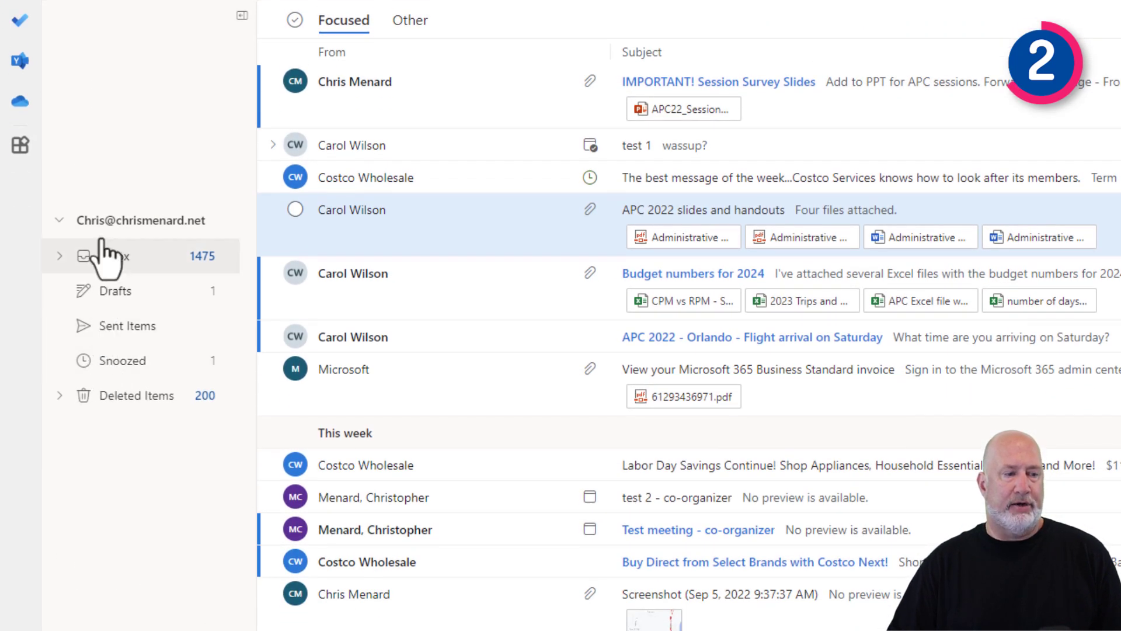
Step: Check the Snoozed folder for the Meeting next week message, then return to the inbox
{"action": "left_click", "coordinate": [59, 220]}
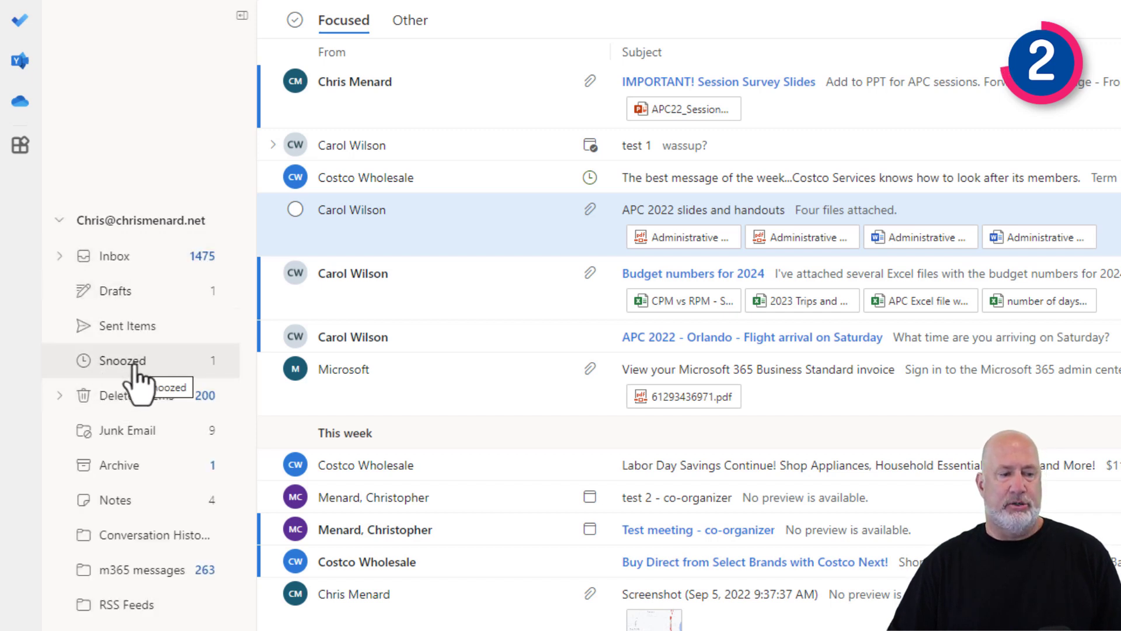
{"action": "left_click", "coordinate": [121, 360]}
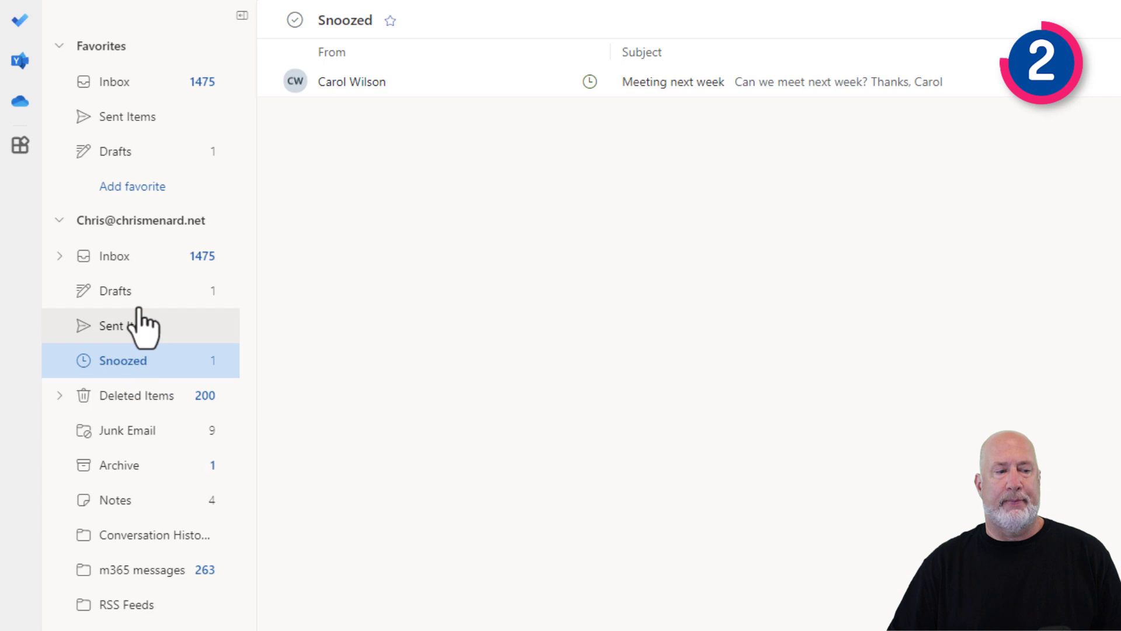
{"action": "left_click", "coordinate": [112, 256]}
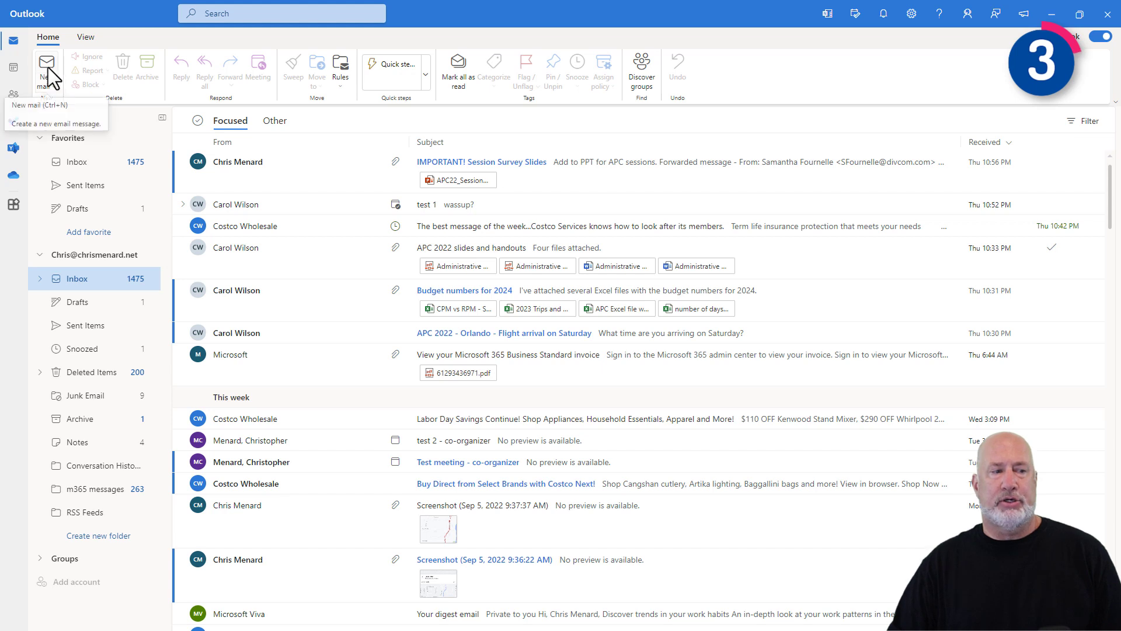
Step: Compose a new email with no subject and send it via Send later
{"action": "left_click", "coordinate": [45, 69]}
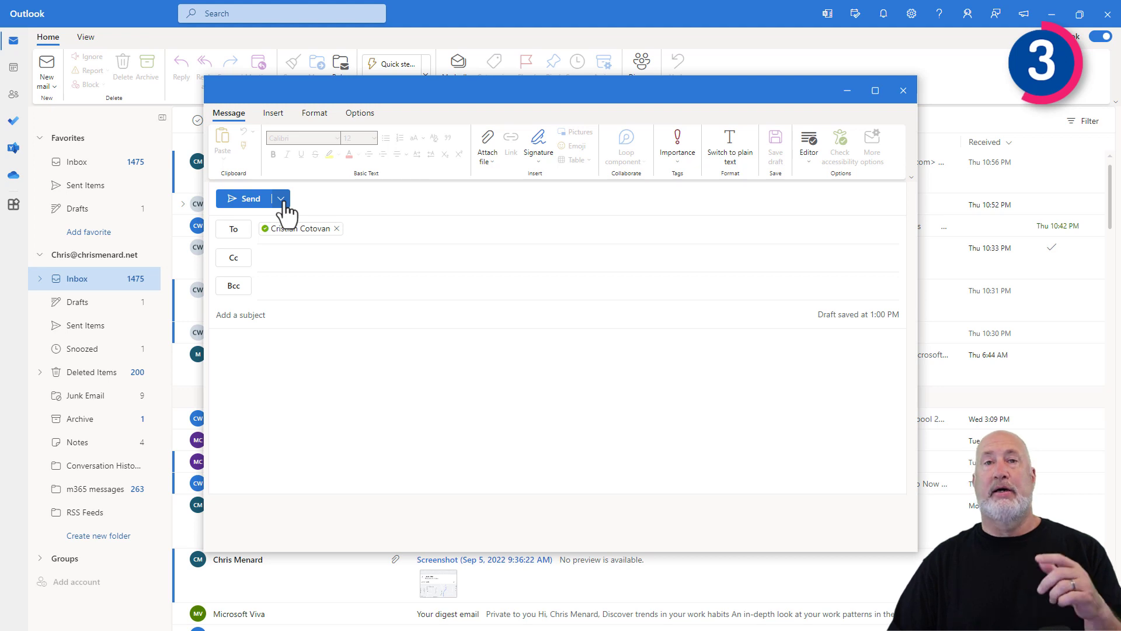
{"action": "left_click", "coordinate": [281, 198]}
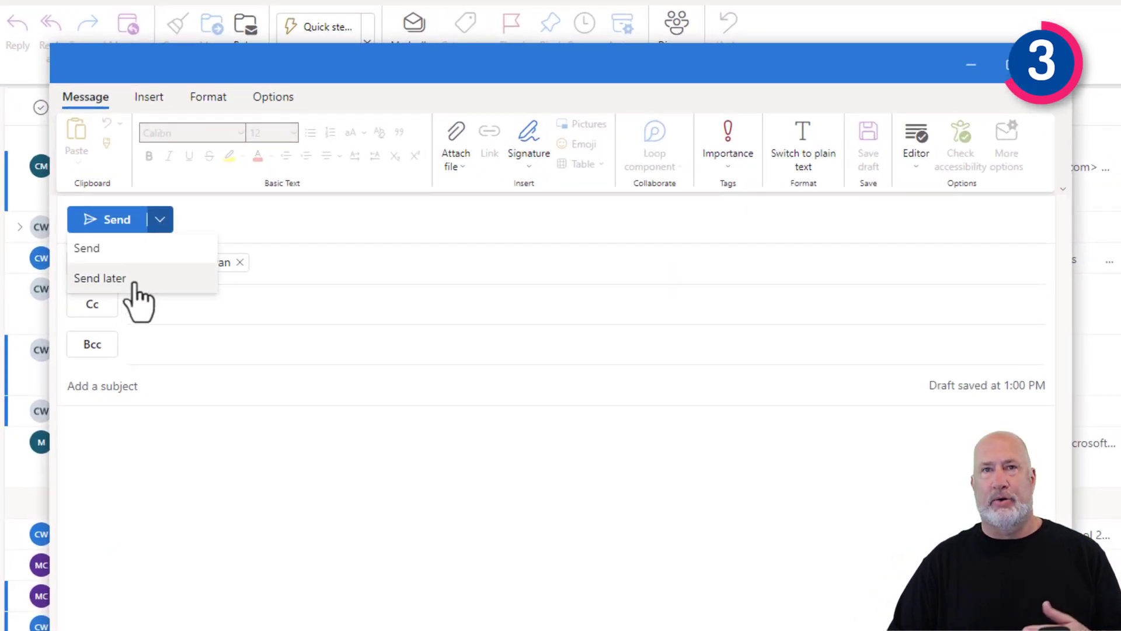
{"action": "left_click", "coordinate": [100, 277]}
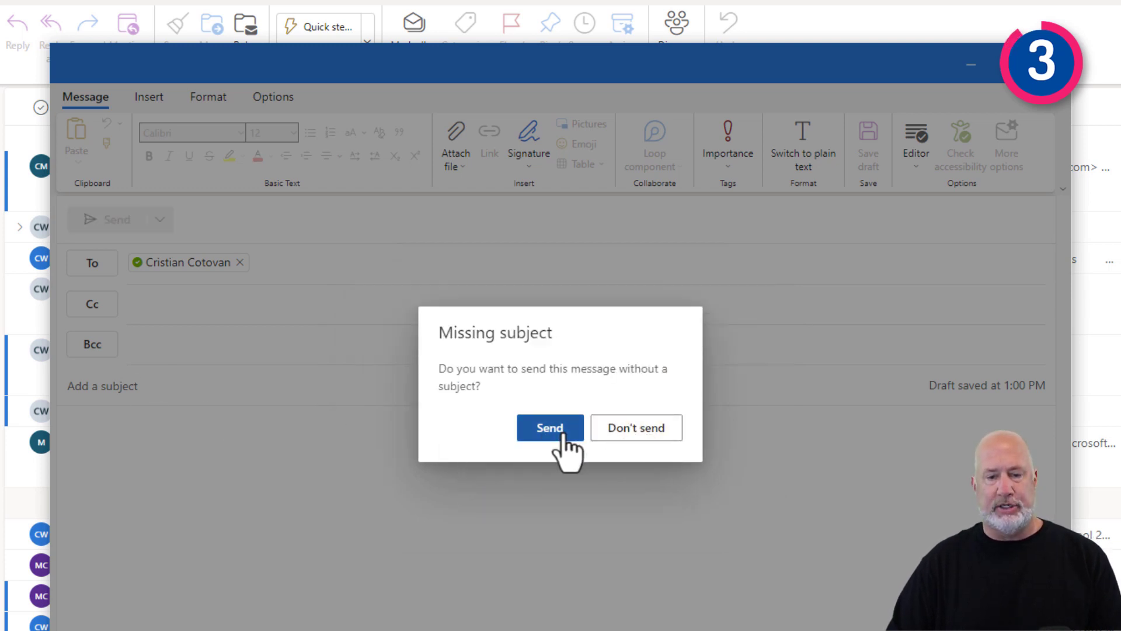
{"action": "left_click", "coordinate": [549, 427]}
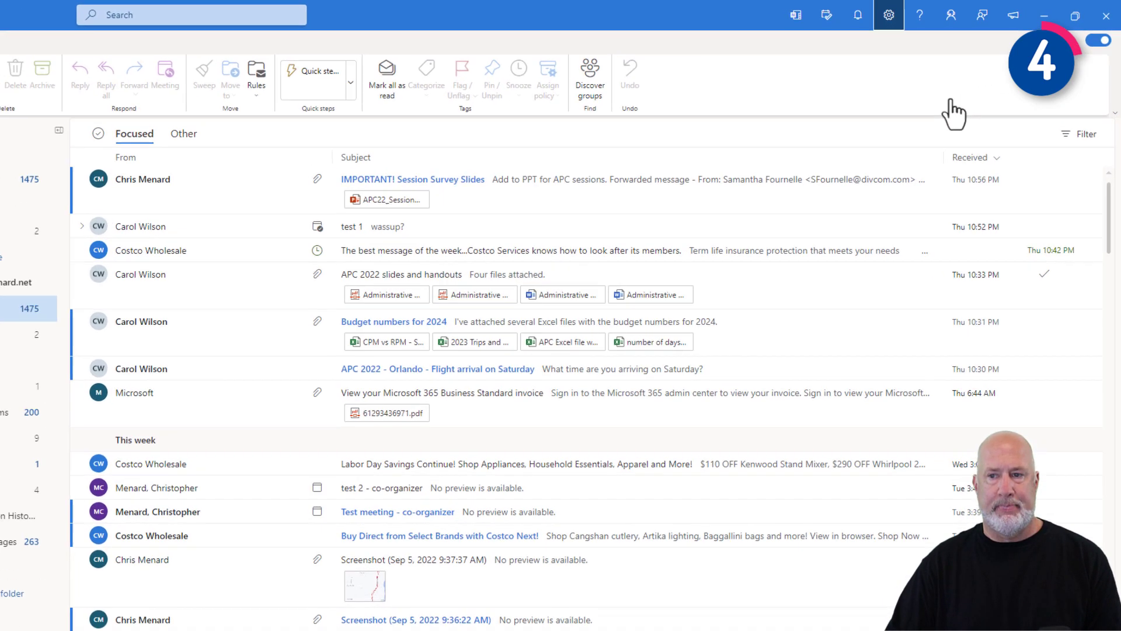
Step: Search Outlook settings for 'undo' and open the Undo send setting
{"action": "left_click", "coordinate": [888, 14]}
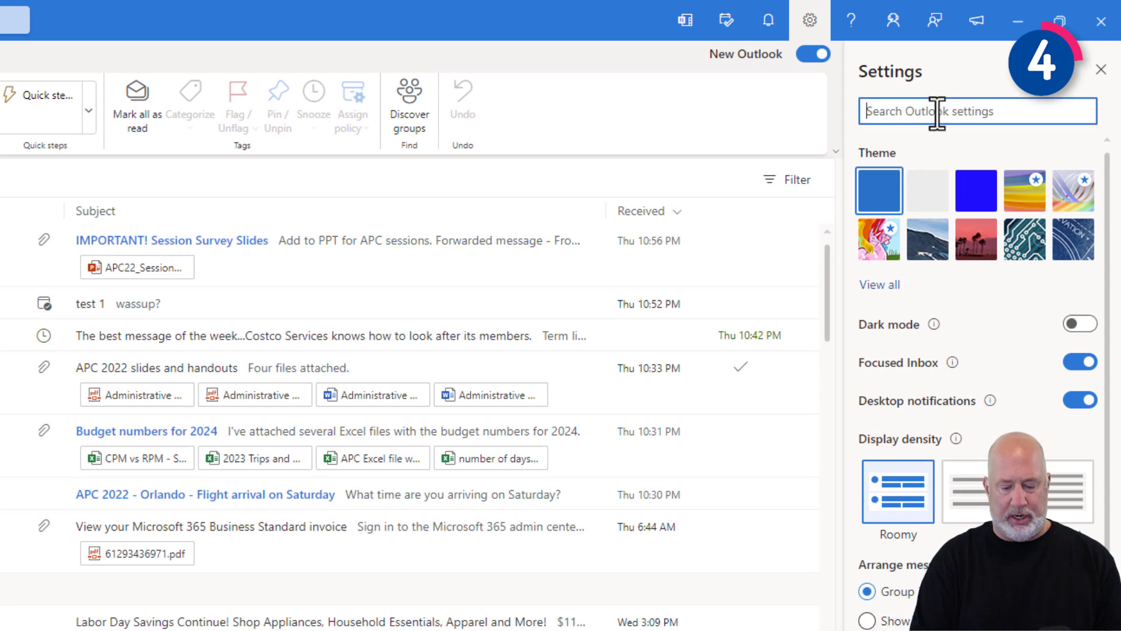
{"action": "type", "text": "undo"}
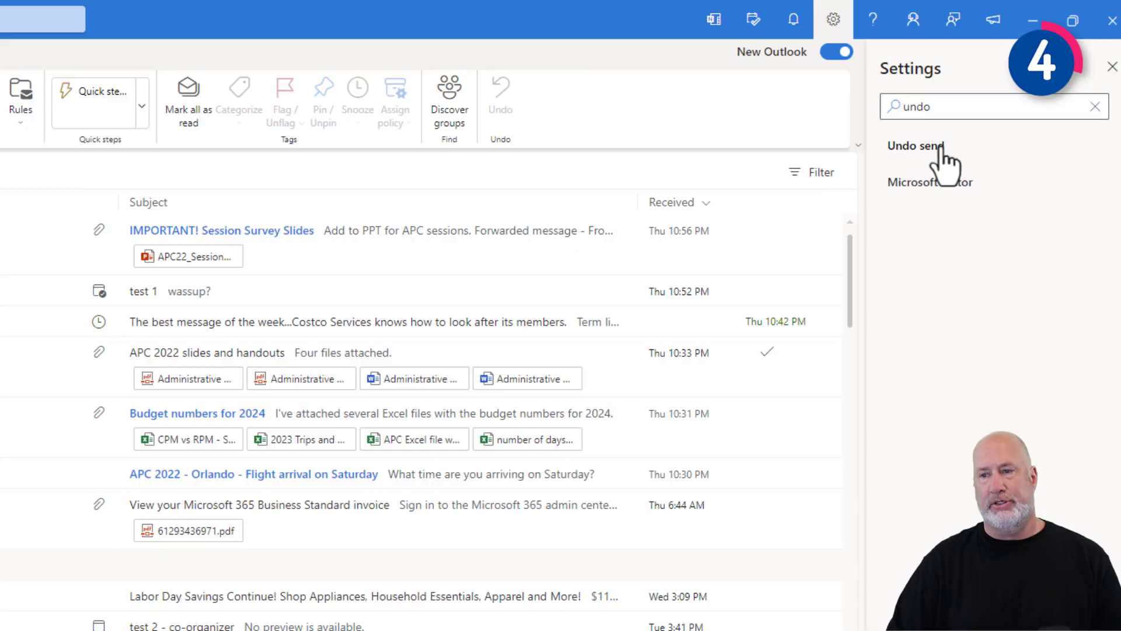
{"action": "left_click", "coordinate": [916, 146]}
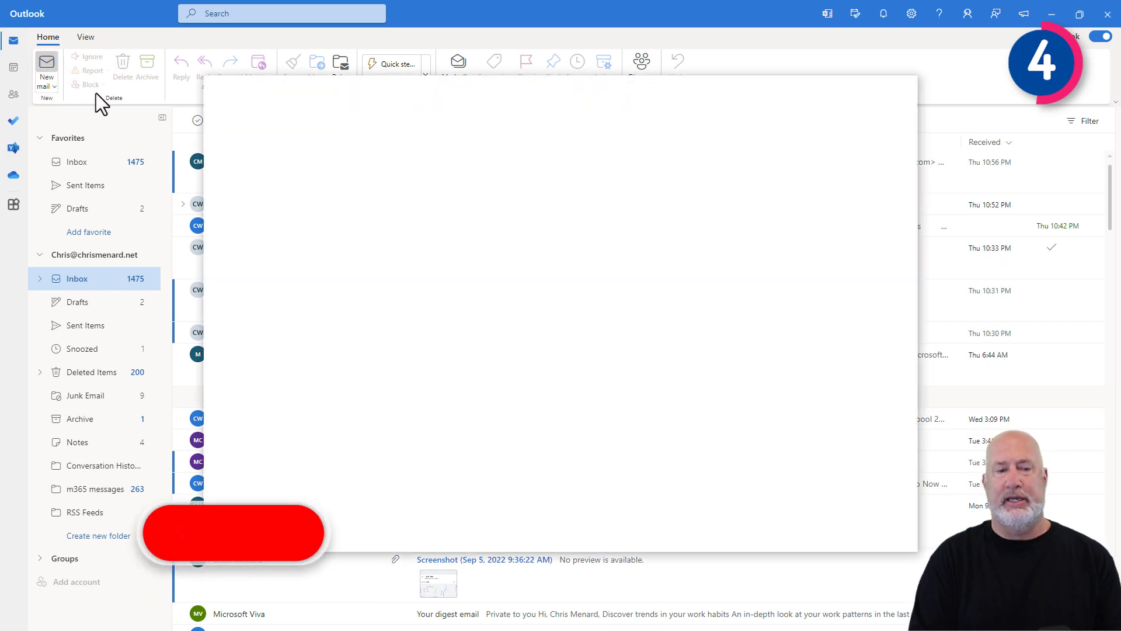
Step: Address a new message to the contact suggested for 'cr' and send it
{"action": "type", "text": "cr"}
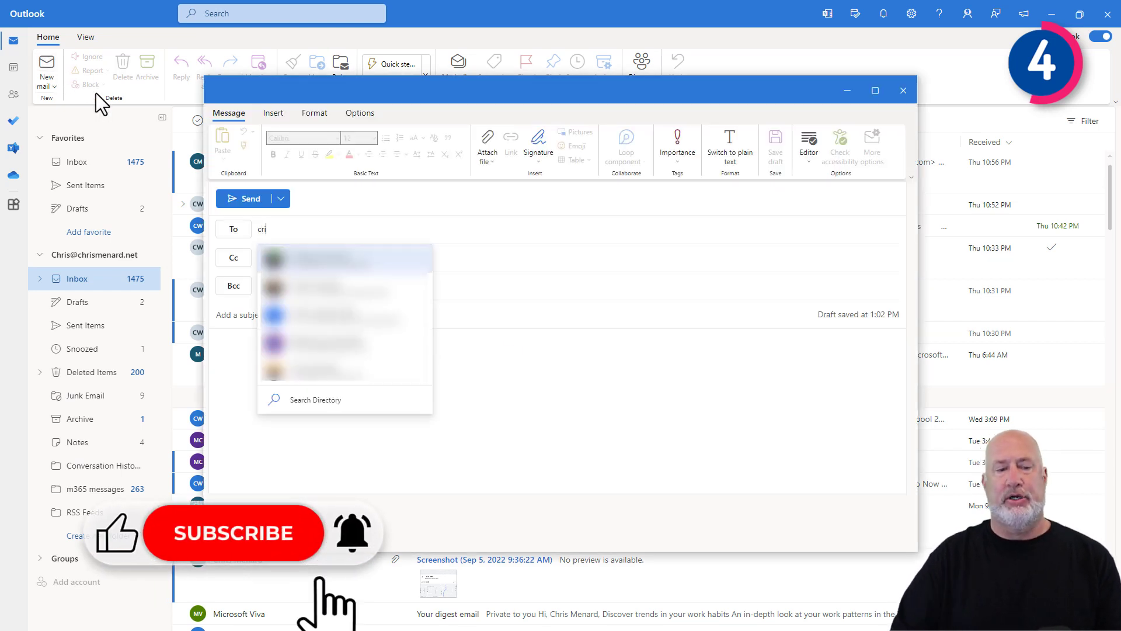
{"action": "left_click", "coordinate": [345, 259]}
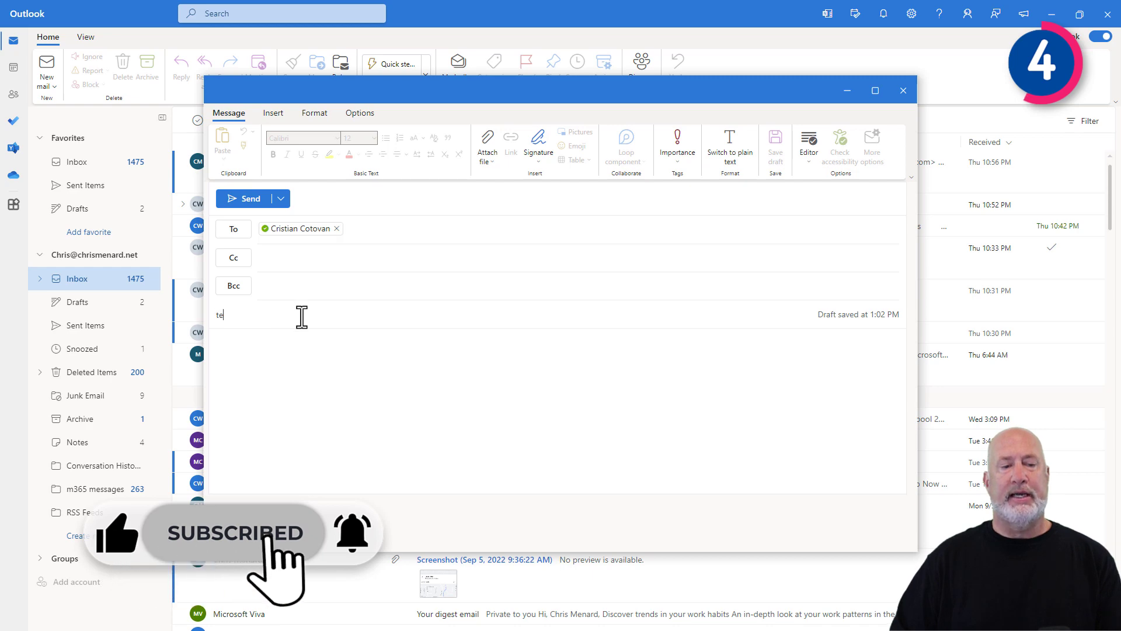
{"action": "left_click", "coordinate": [246, 198]}
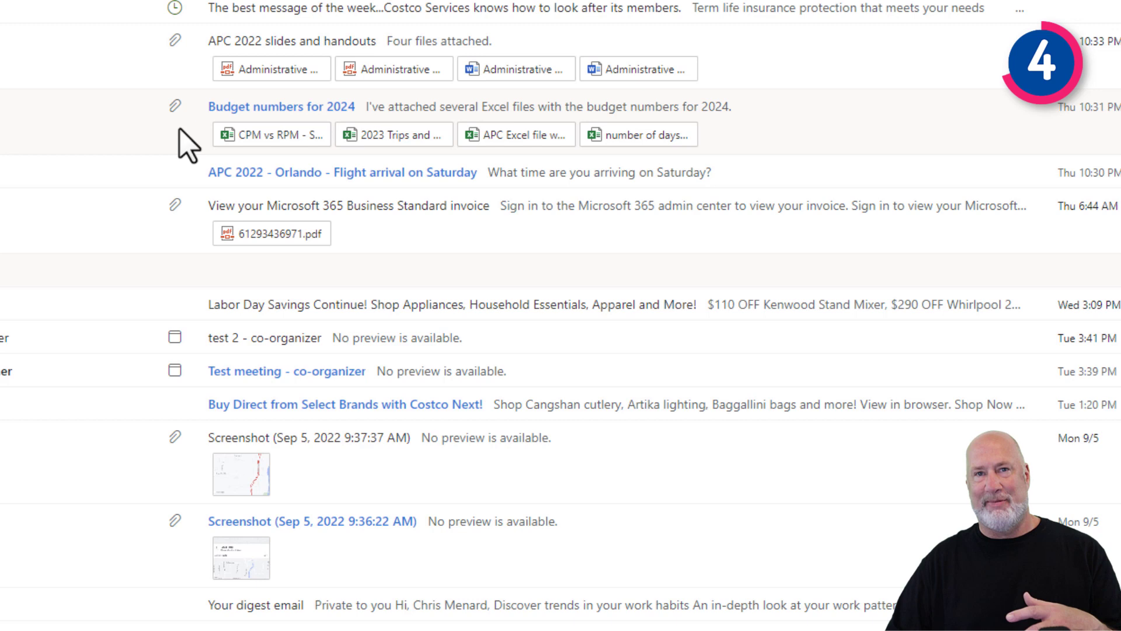
{"action": "mouse_move", "coordinate": [202, 146]}
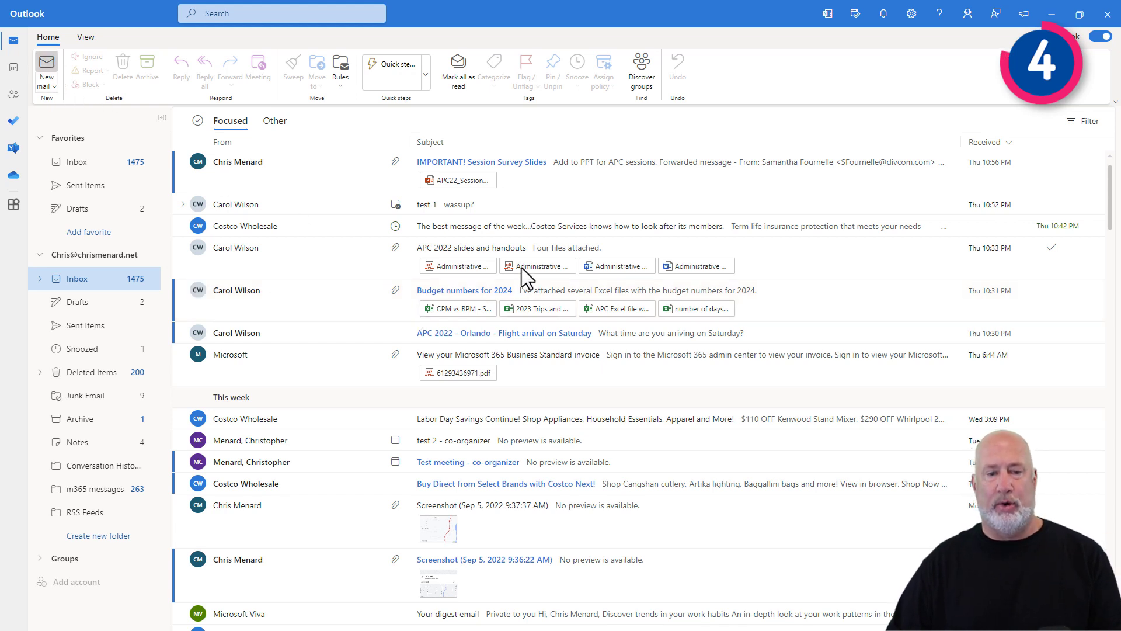
{"action": "left_click", "coordinate": [47, 70]}
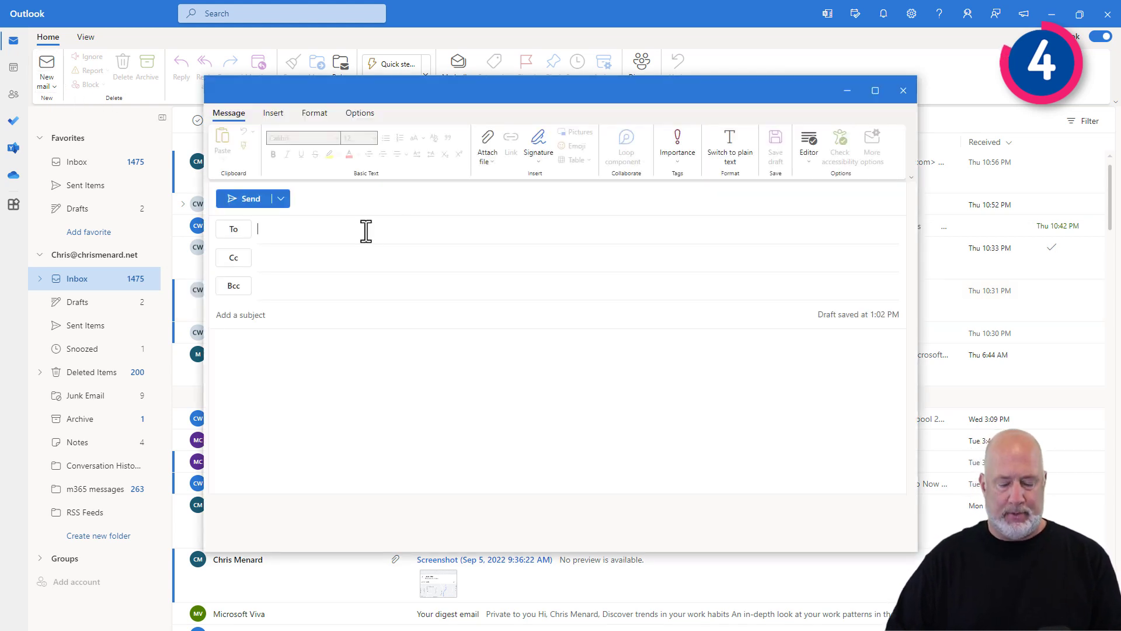
{"action": "type", "text": "Carol Wilson"}
{"action": "left_click", "coordinate": [510, 314]}
{"action": "type", "text": "test"}
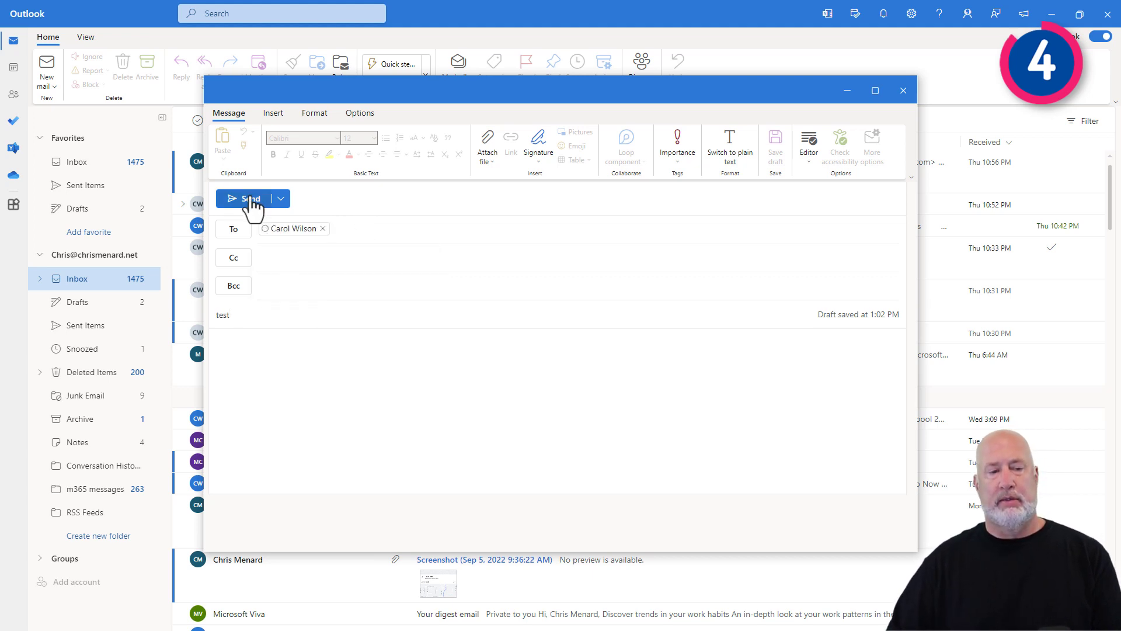
{"action": "left_click", "coordinate": [248, 197]}
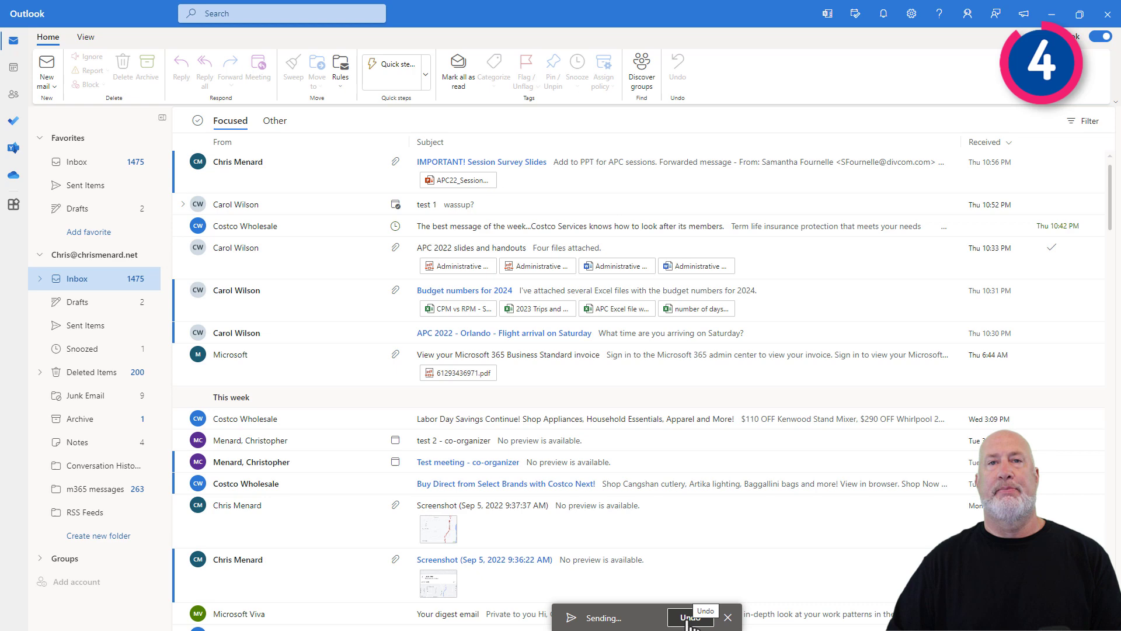
{"action": "left_click", "coordinate": [688, 618]}
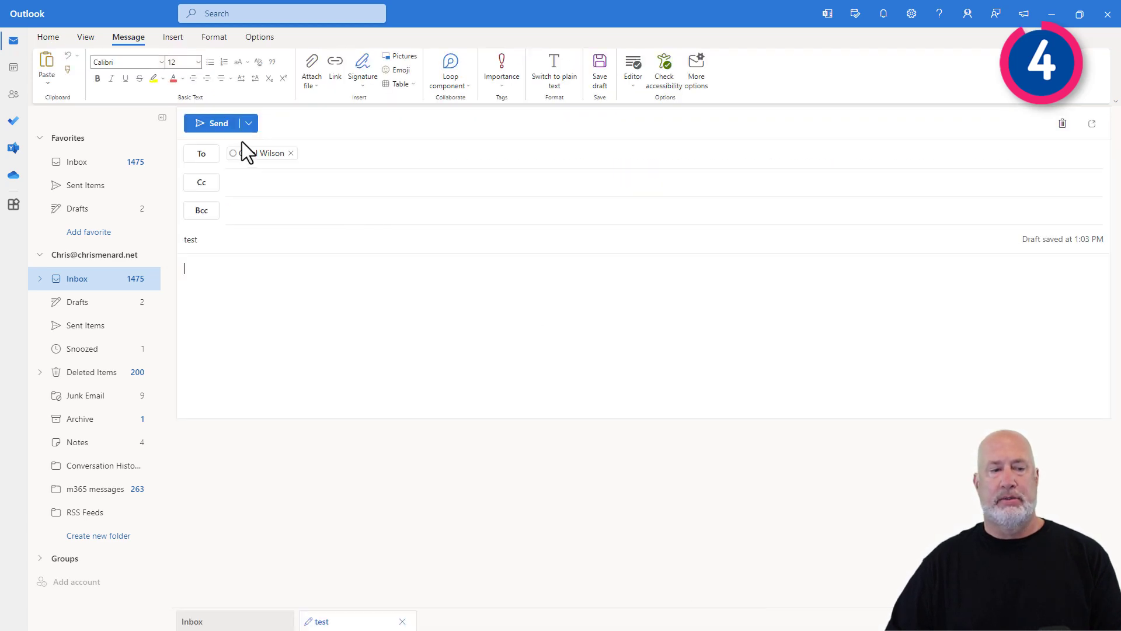
{"action": "left_click", "coordinate": [213, 123]}
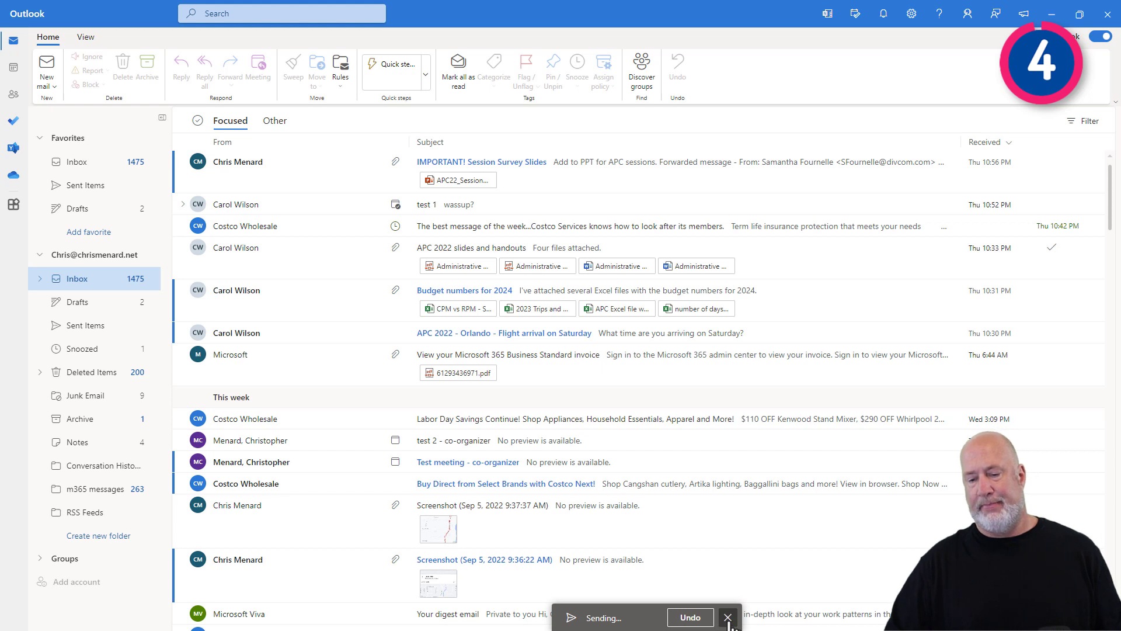
{"action": "mouse_move", "coordinate": [727, 617]}
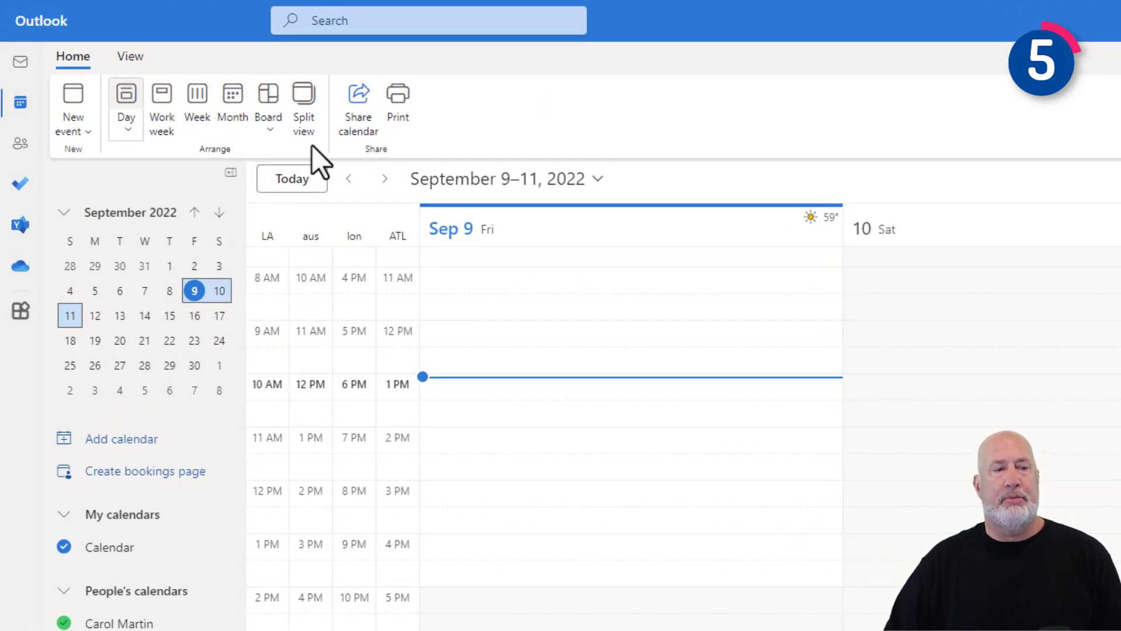
Step: Switch the calendar to Board layout and browse the Add to board options
{"action": "left_click", "coordinate": [268, 104]}
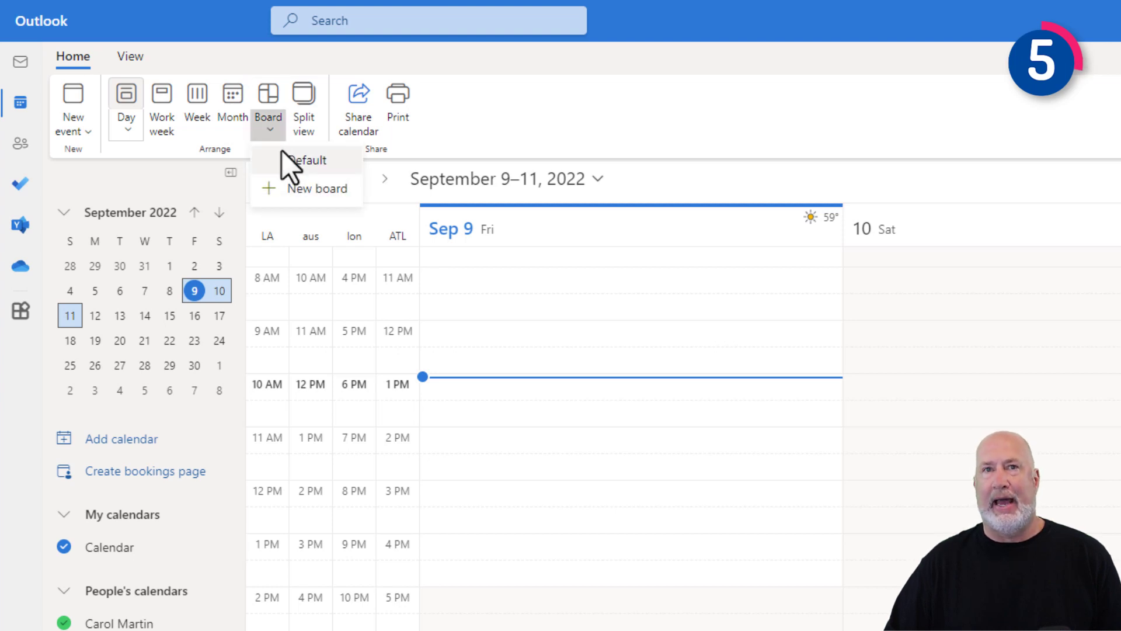
{"action": "mouse_move", "coordinate": [293, 193]}
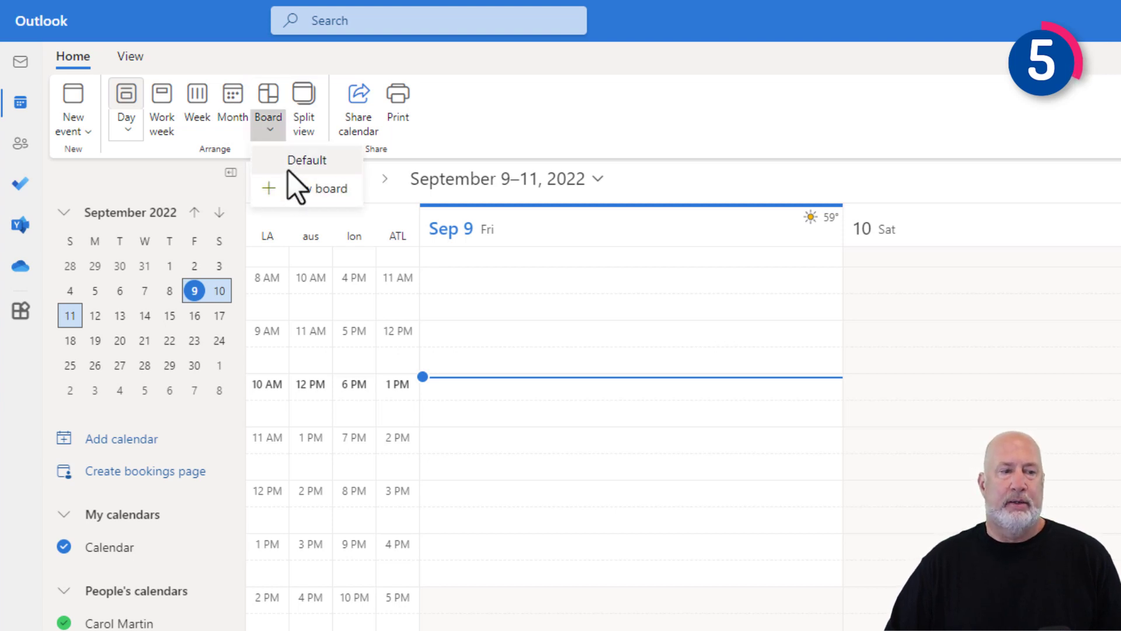
{"action": "left_click", "coordinate": [307, 159]}
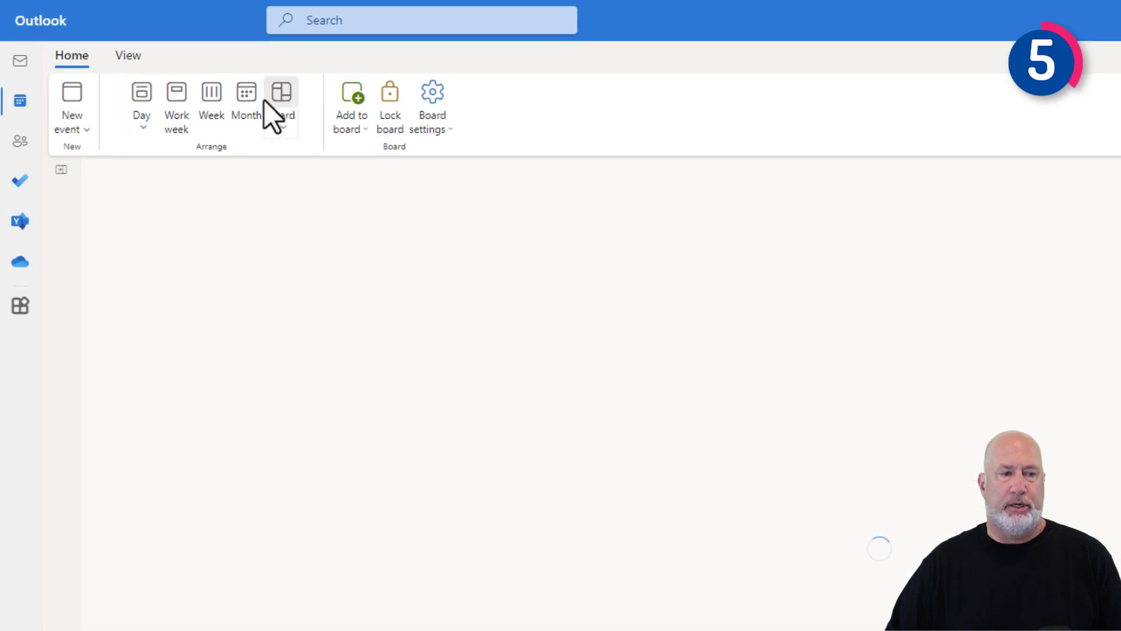
{"action": "left_click", "coordinate": [282, 96]}
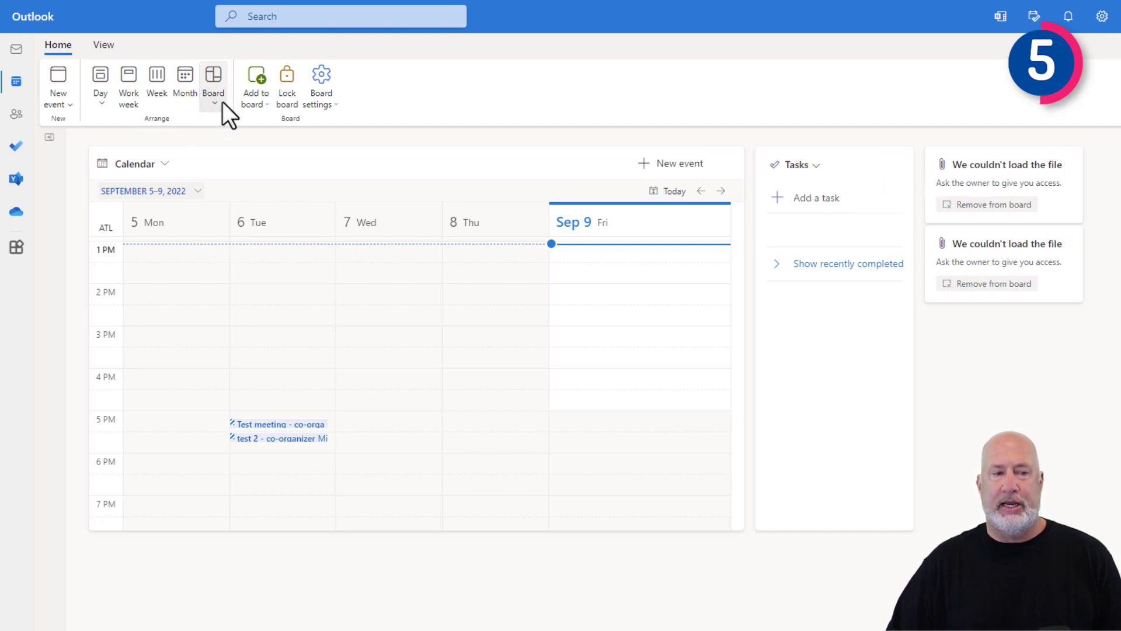
{"action": "left_click", "coordinate": [255, 86]}
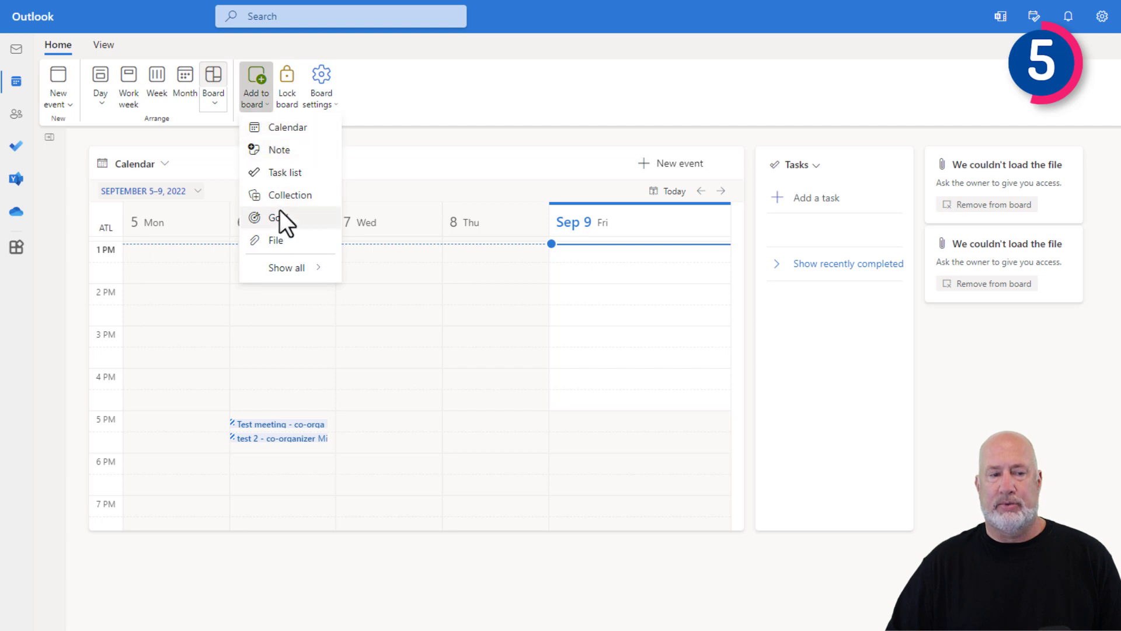
{"action": "left_click", "coordinate": [275, 239]}
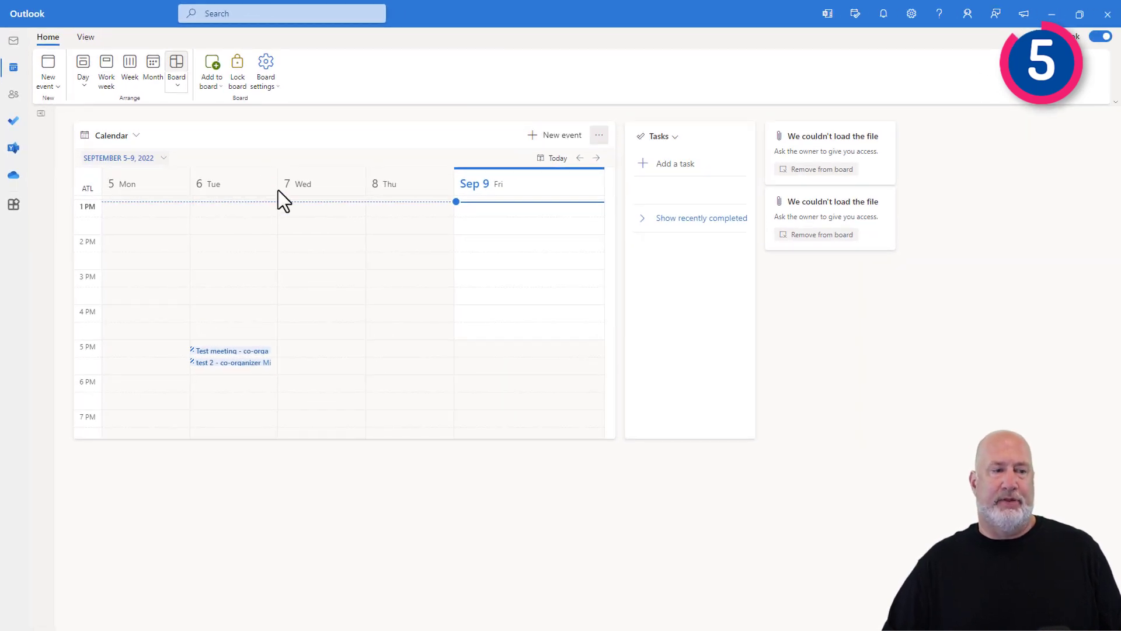
{"action": "mouse_move", "coordinate": [176, 72]}
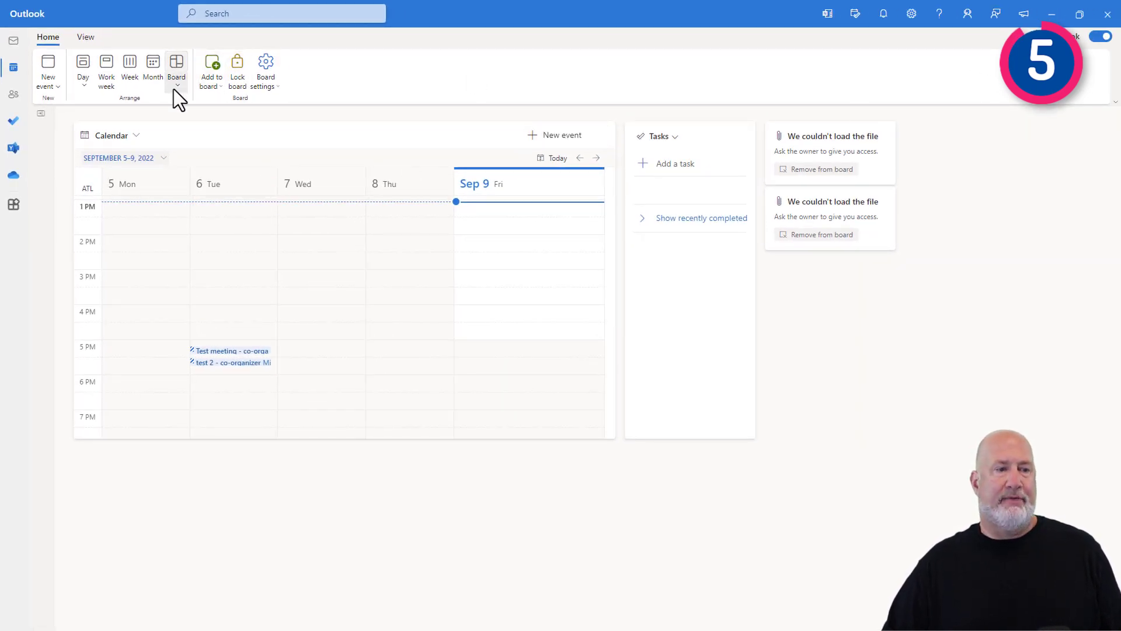
Step: Cycle the calendar through 1-, 3-, 2- and 7-day views, ending on work week
{"action": "left_click", "coordinate": [106, 68]}
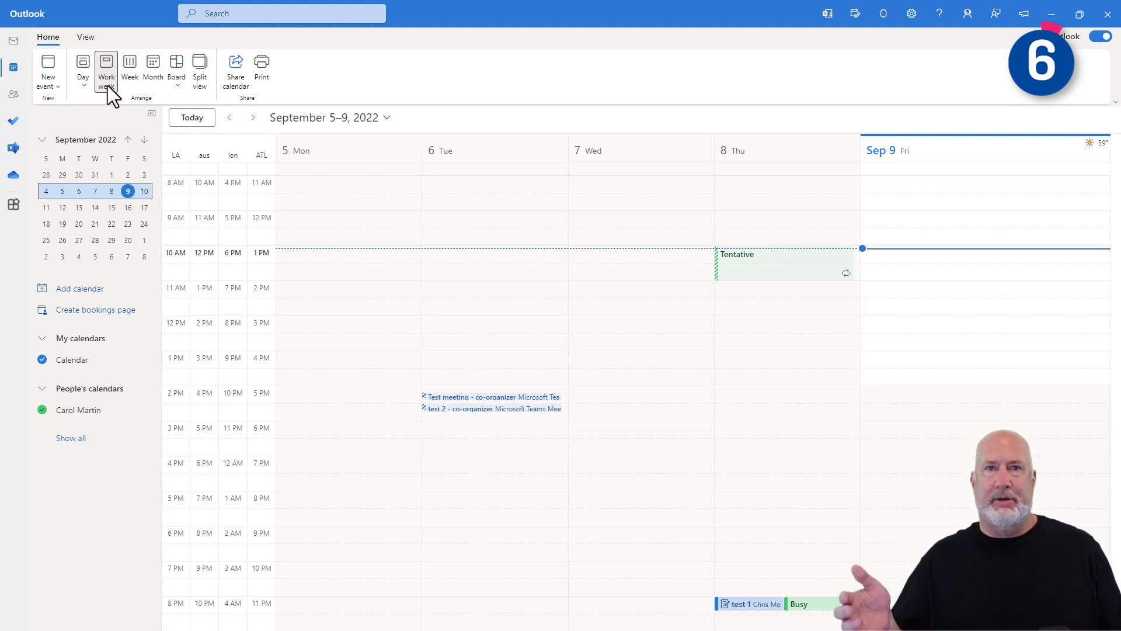
{"action": "mouse_move", "coordinate": [82, 65]}
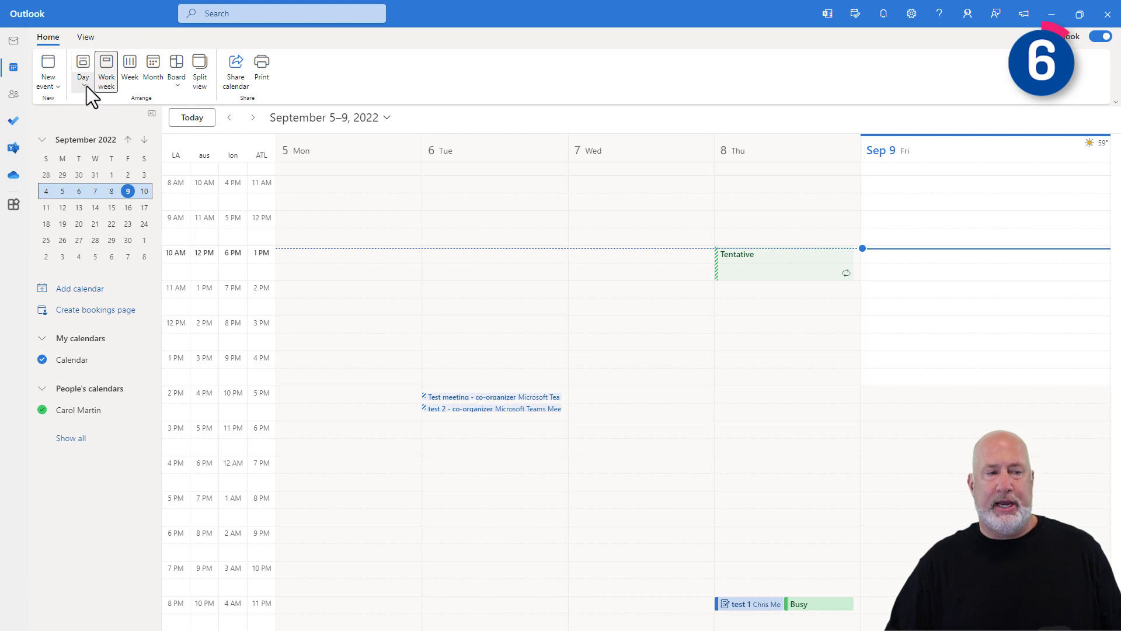
{"action": "left_click", "coordinate": [83, 70]}
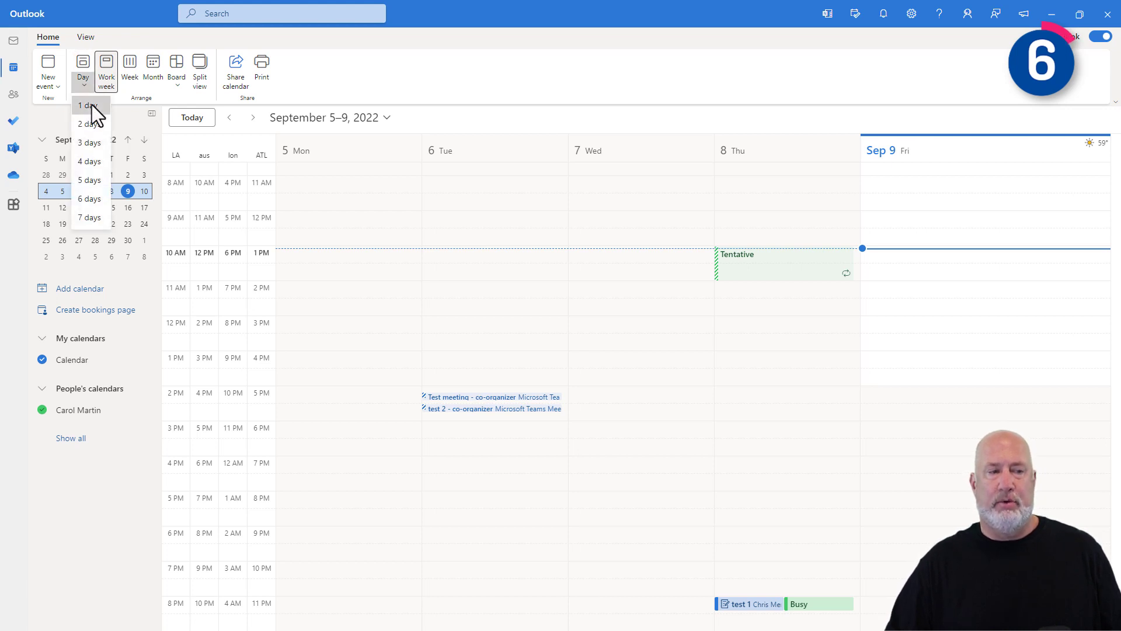
{"action": "left_click", "coordinate": [83, 105]}
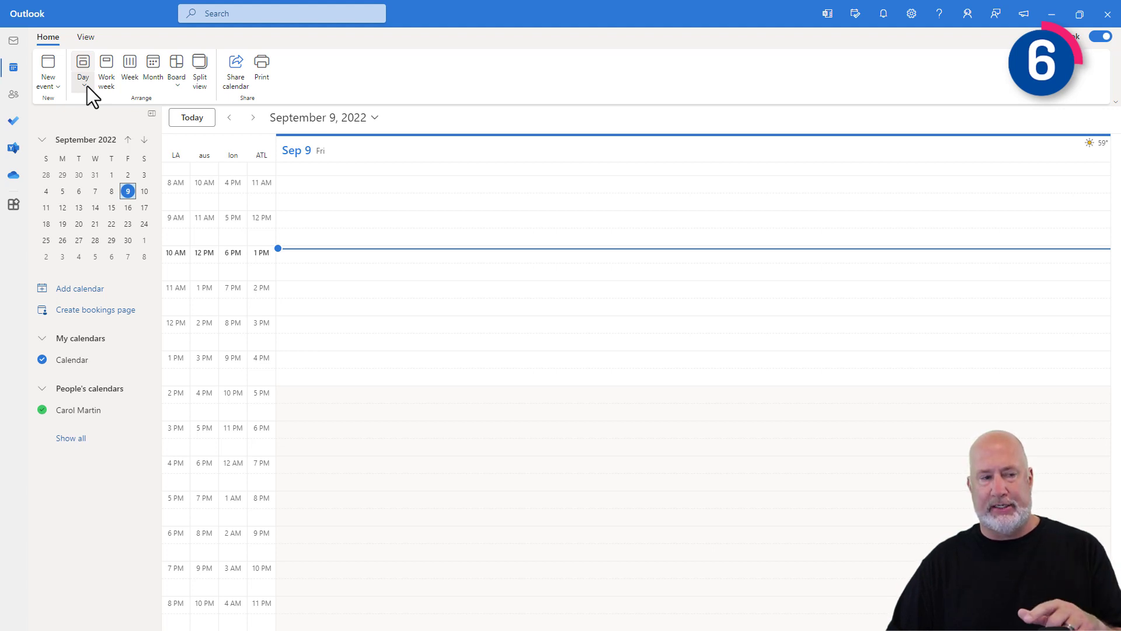
{"action": "left_click", "coordinate": [83, 68]}
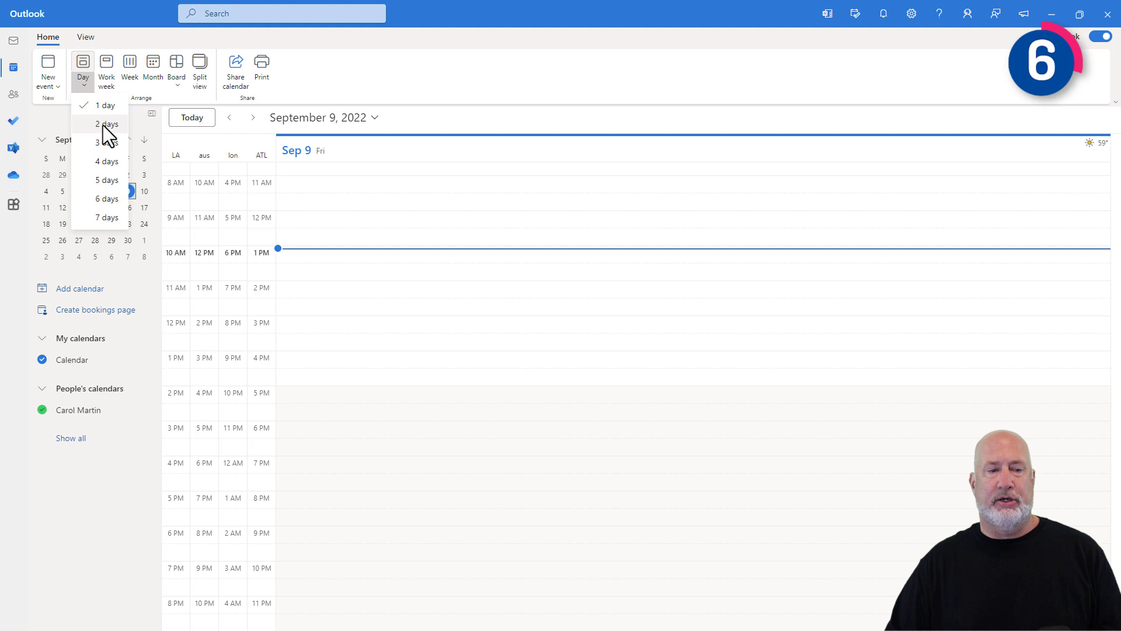
{"action": "left_click", "coordinate": [106, 124]}
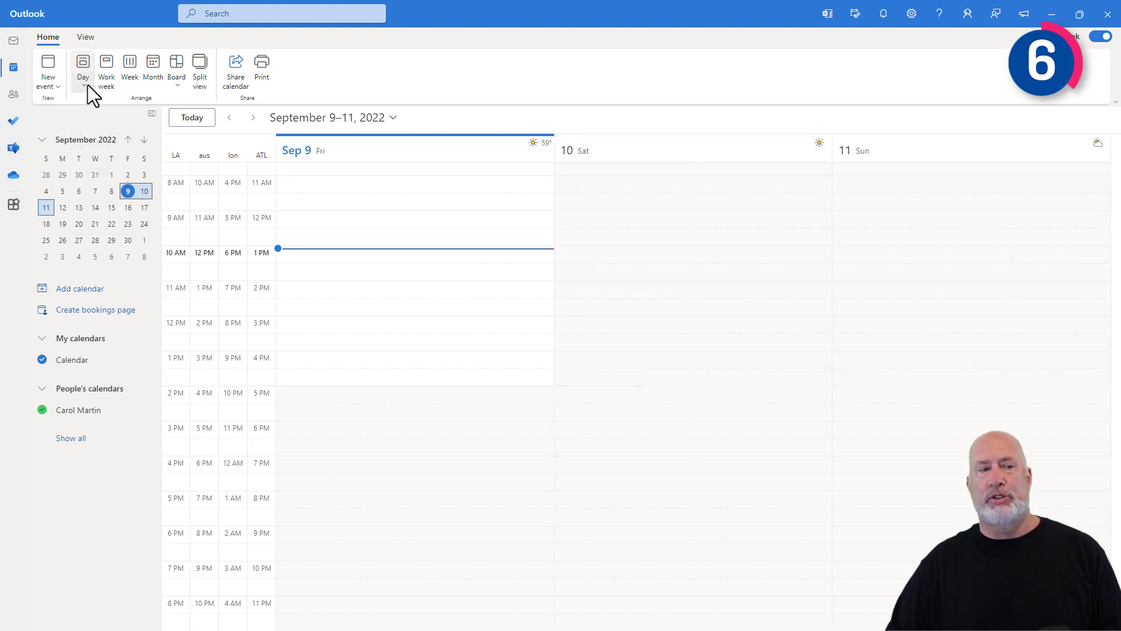
{"action": "left_click", "coordinate": [83, 66]}
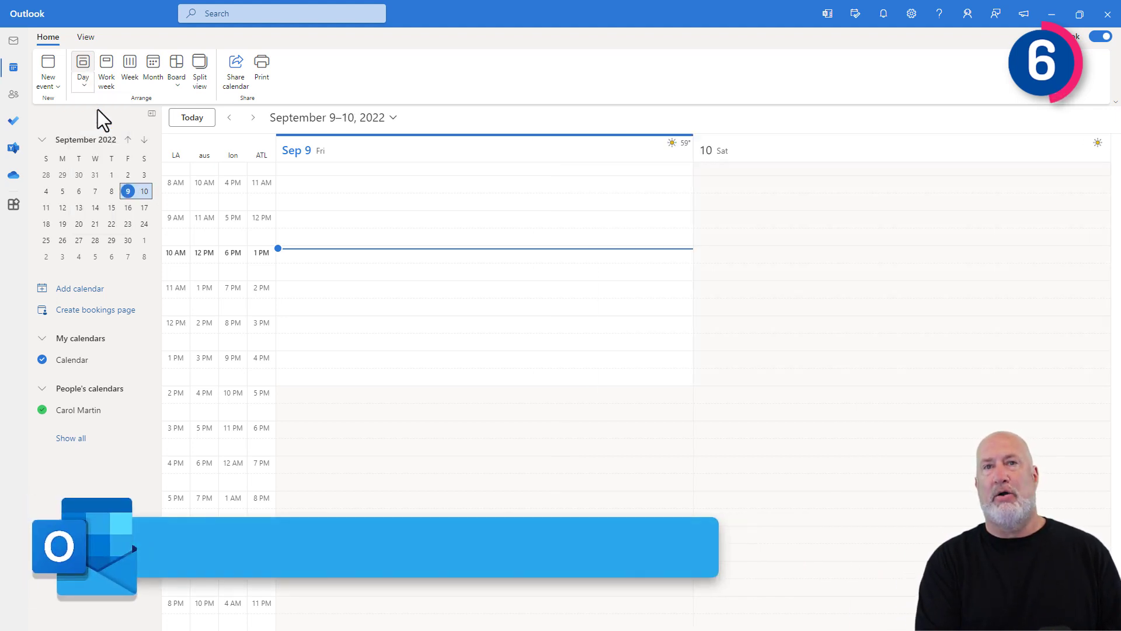
{"action": "key", "text": "alt+4"}
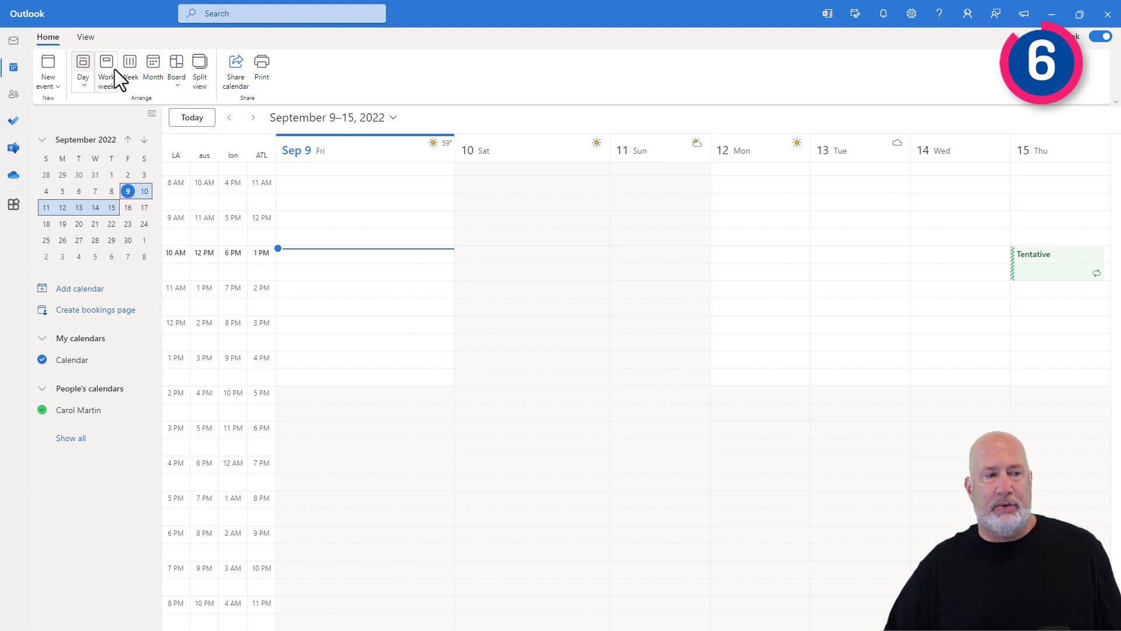
{"action": "left_click", "coordinate": [105, 67]}
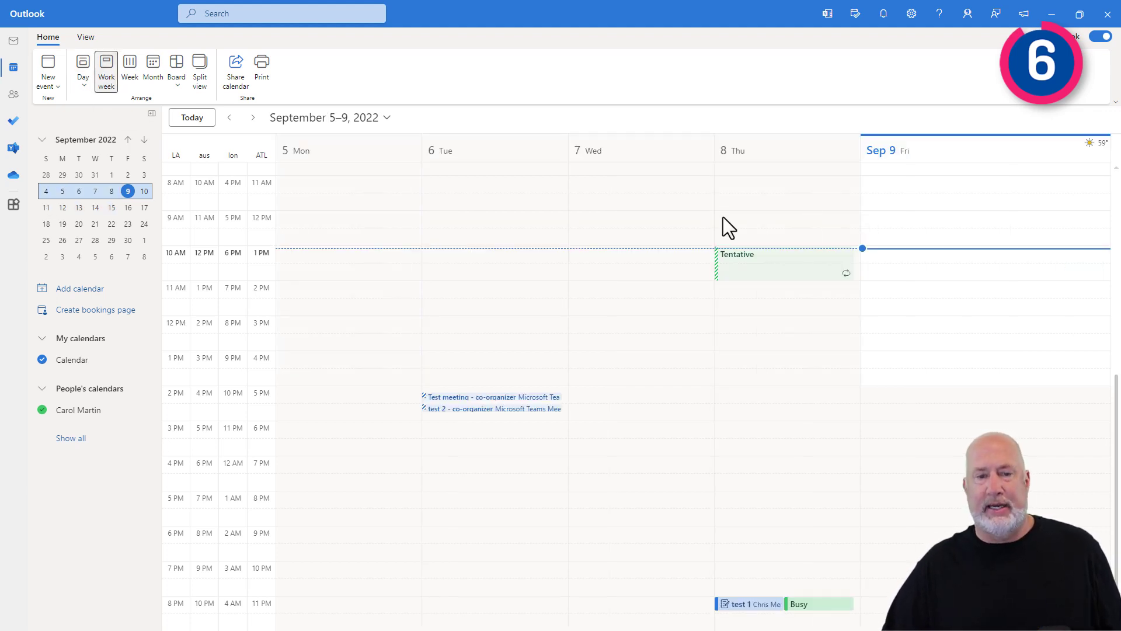
{"action": "mouse_move", "coordinate": [787, 178]}
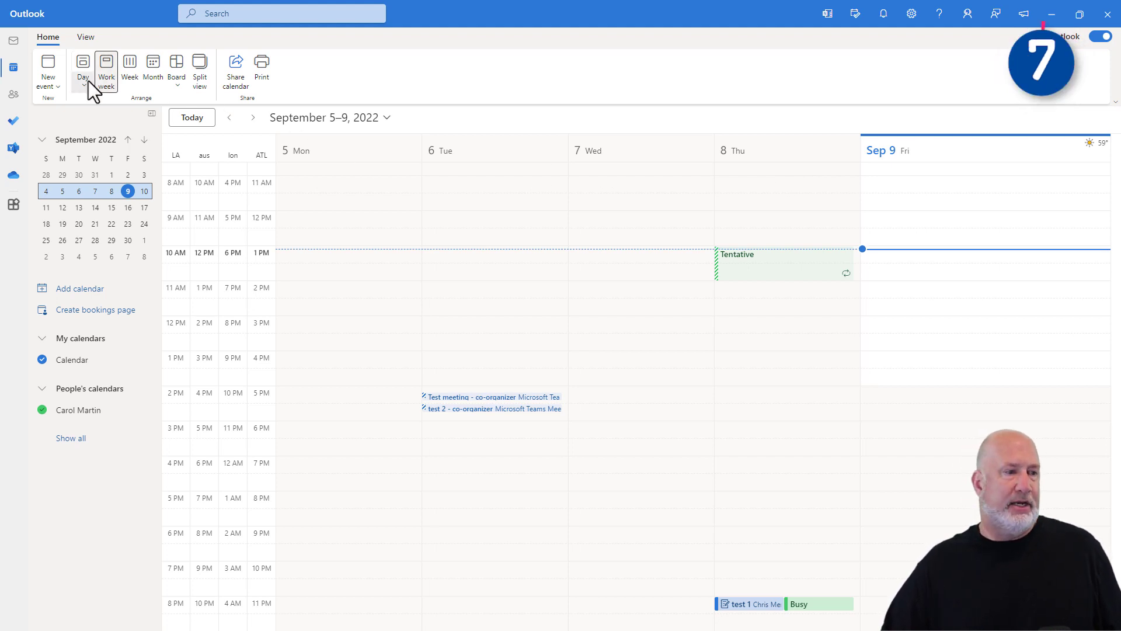
Step: Start a new calendar event titled 'test'
{"action": "left_click", "coordinate": [48, 72]}
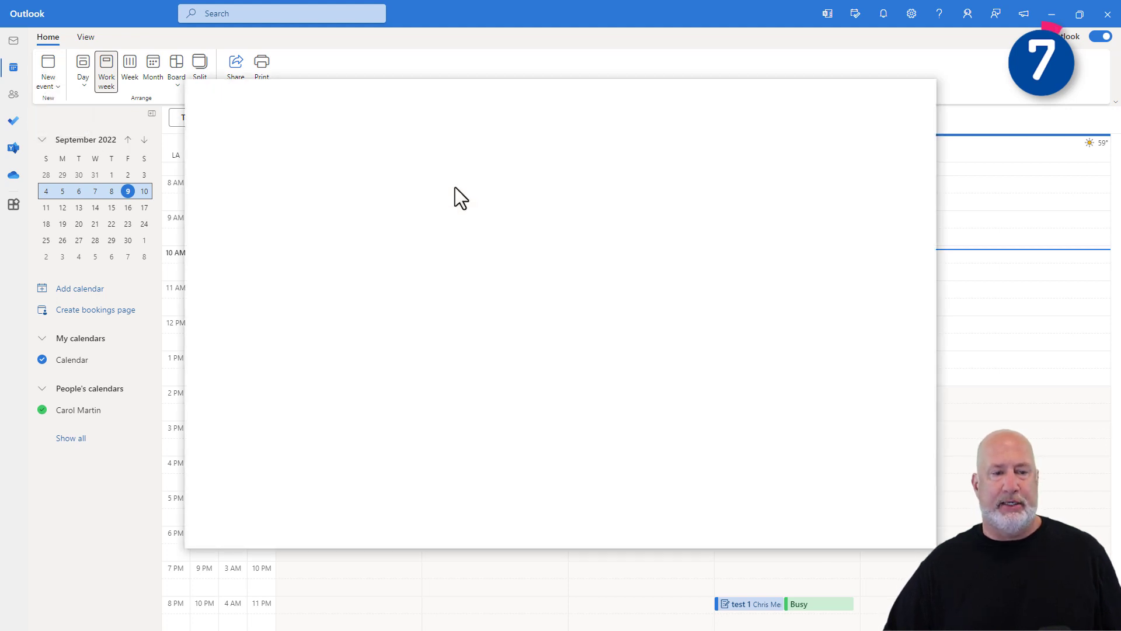
{"action": "type", "text": "test"}
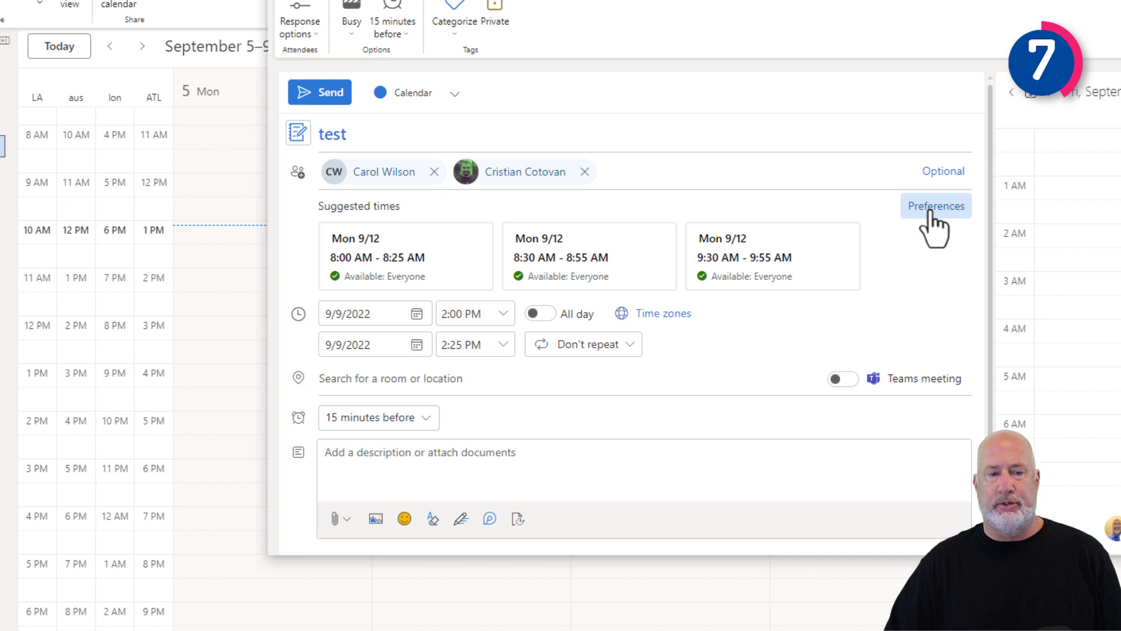
Step: Limit suggested meeting times to next week and refresh the suggestions
{"action": "left_click", "coordinate": [936, 206]}
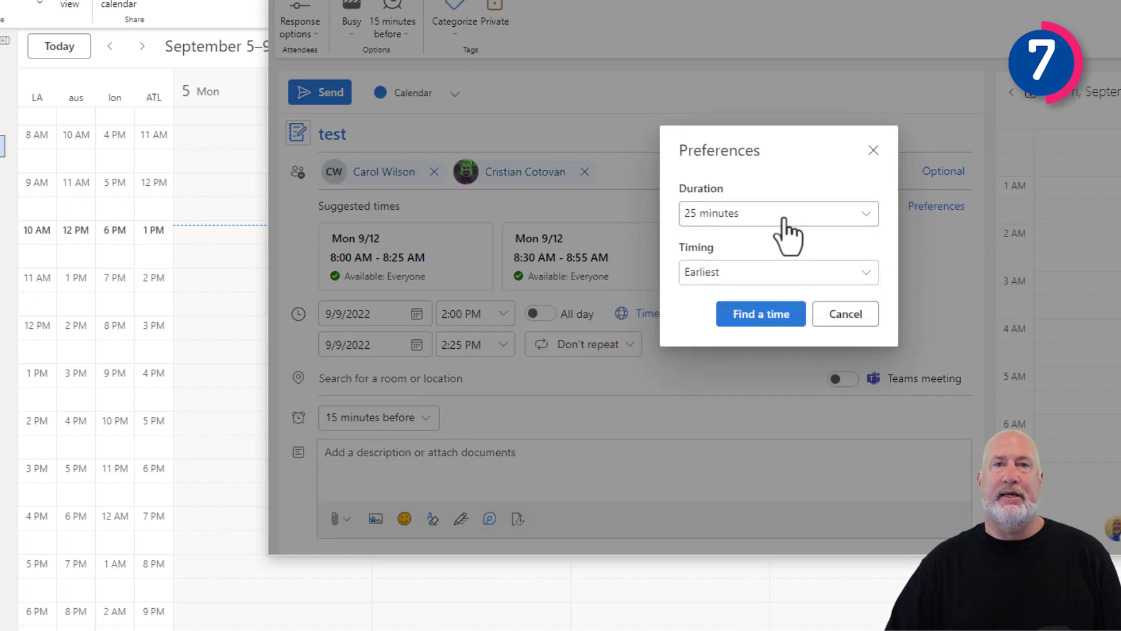
{"action": "left_click", "coordinate": [777, 272]}
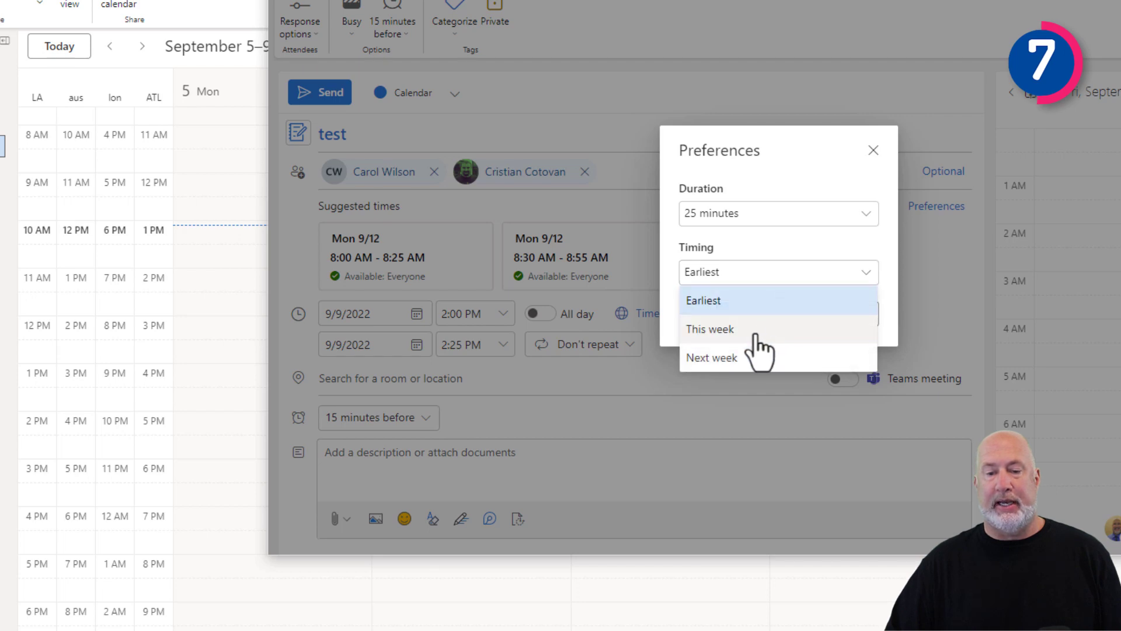
{"action": "left_click", "coordinate": [711, 357]}
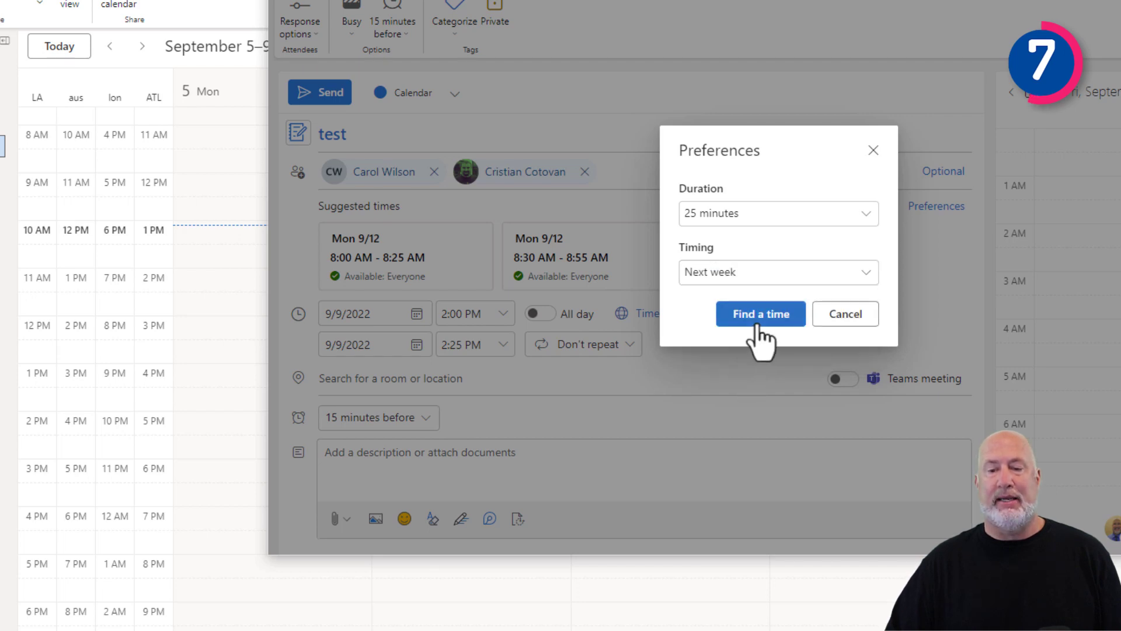
{"action": "left_click", "coordinate": [761, 313]}
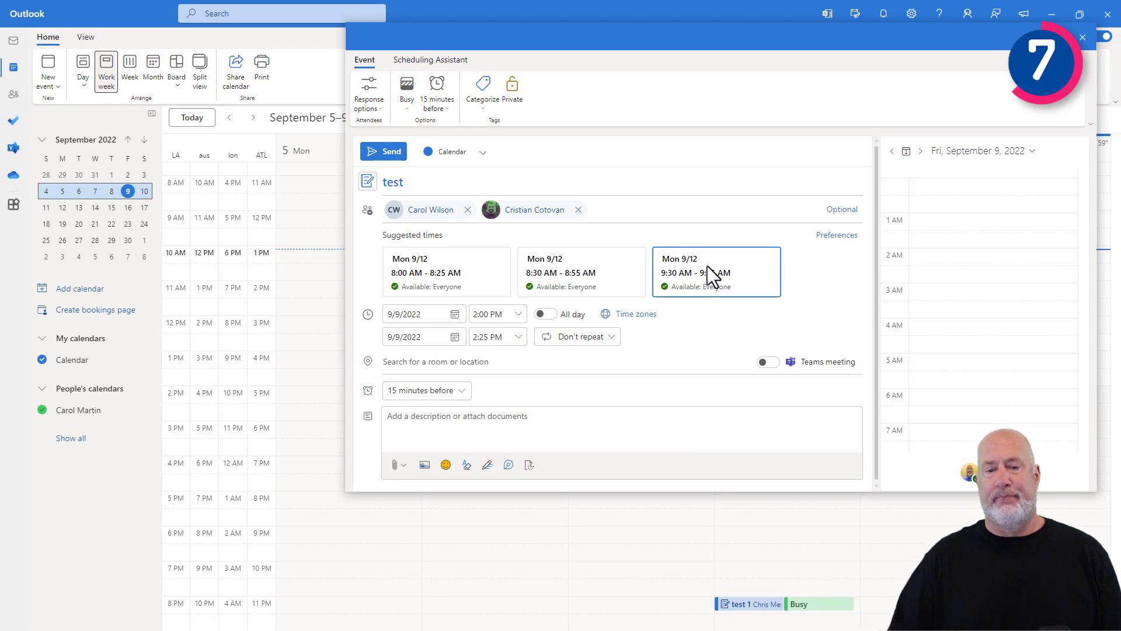
Step: Review the attendee response options and send the 'test' meeting for Friday, September 9
{"action": "left_click", "coordinate": [445, 272]}
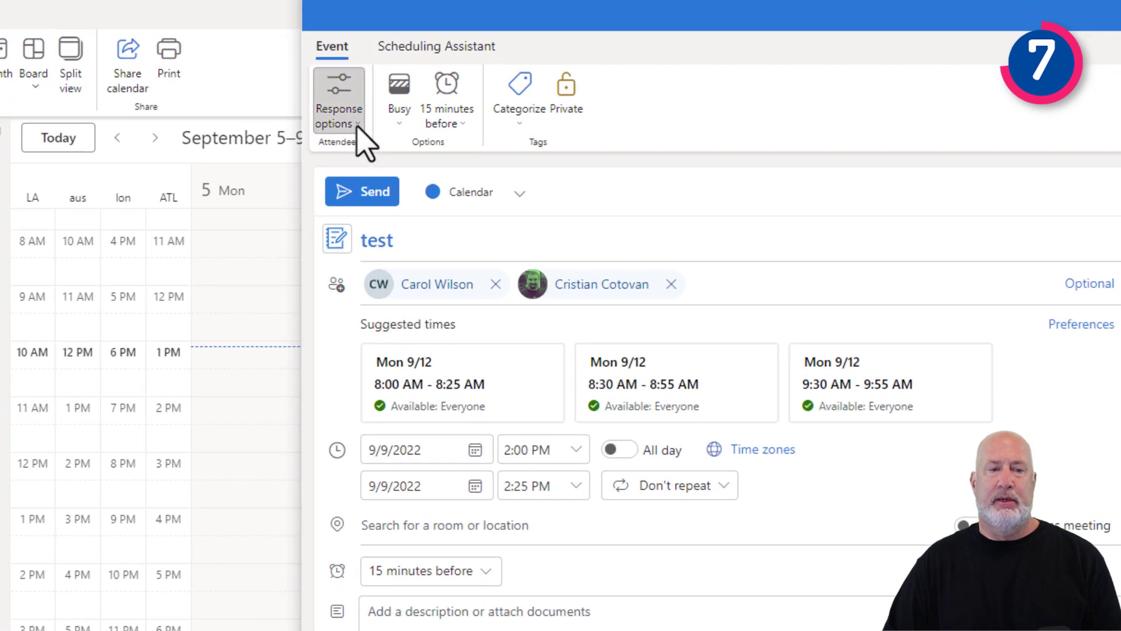
{"action": "left_click", "coordinate": [338, 108]}
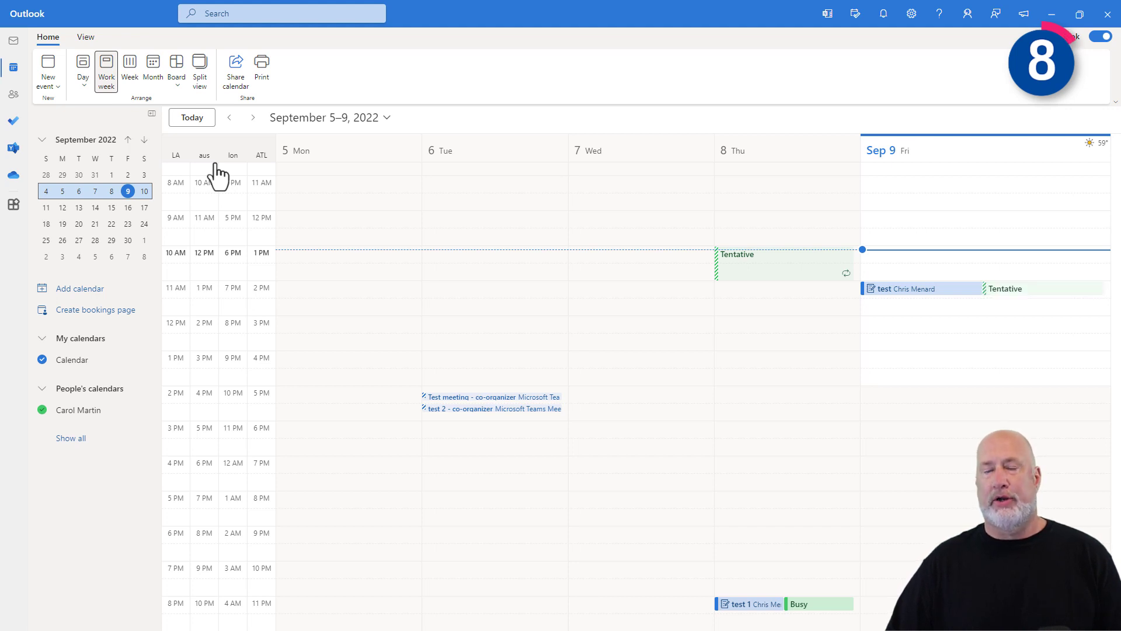
{"action": "mouse_move", "coordinate": [246, 168]}
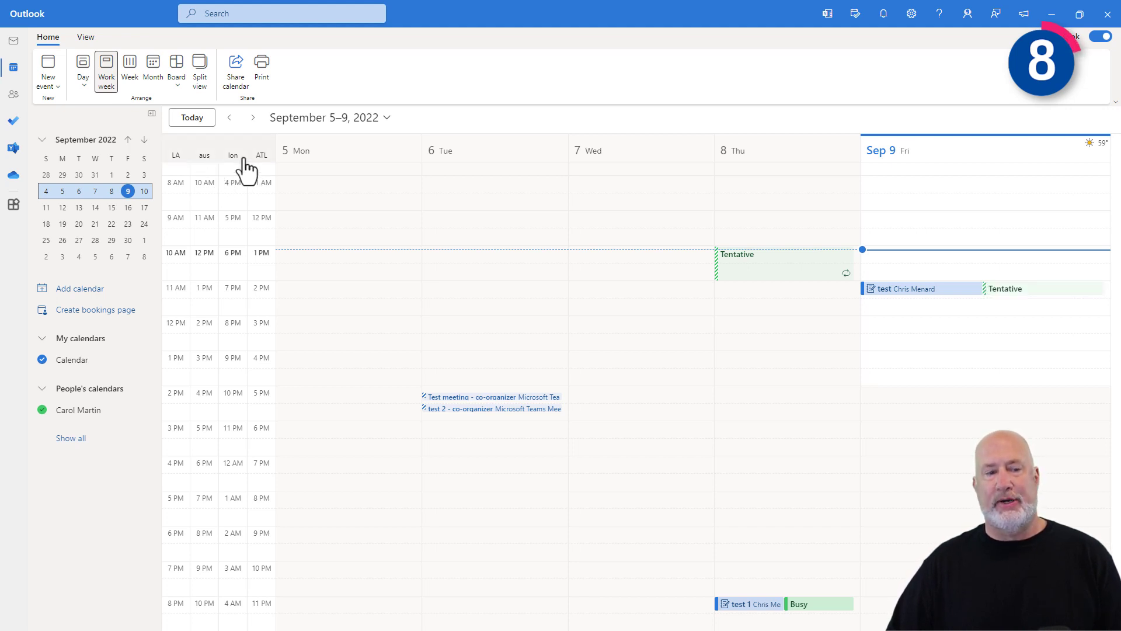
{"action": "mouse_move", "coordinate": [218, 171]}
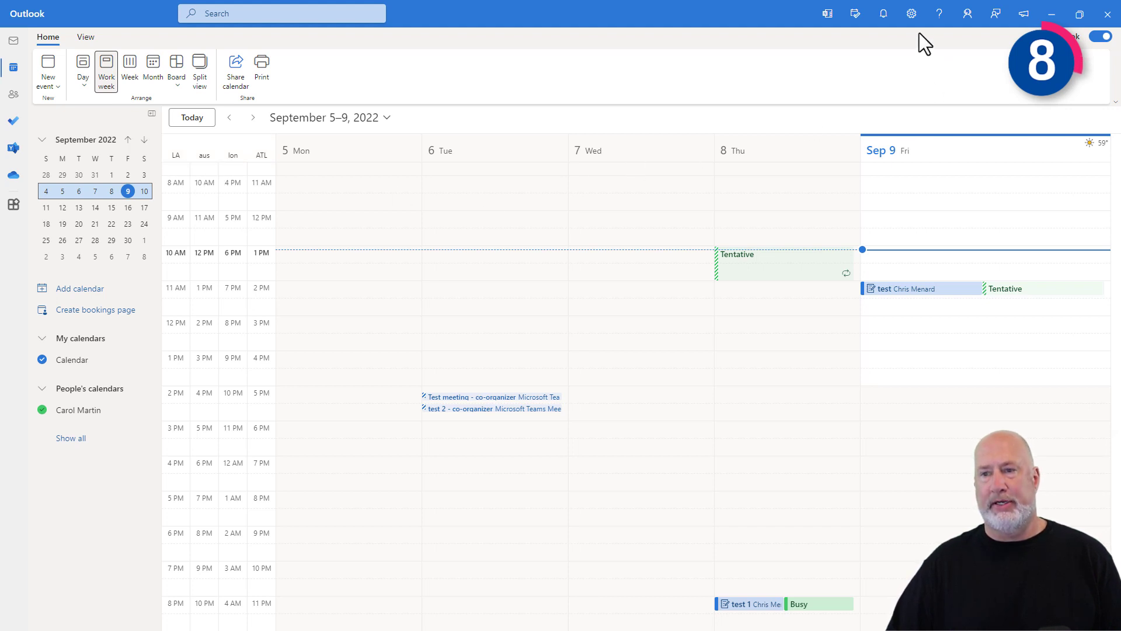
Step: Search Outlook settings for 'time' and open the Time zones section
{"action": "left_click", "coordinate": [910, 13]}
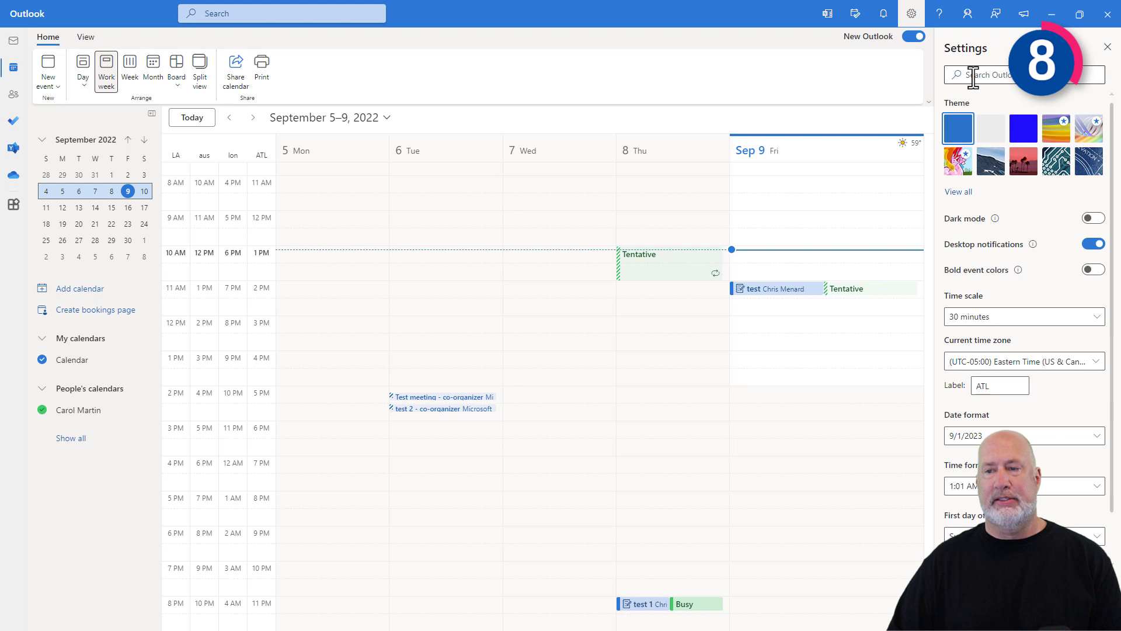
{"action": "type", "text": "time"}
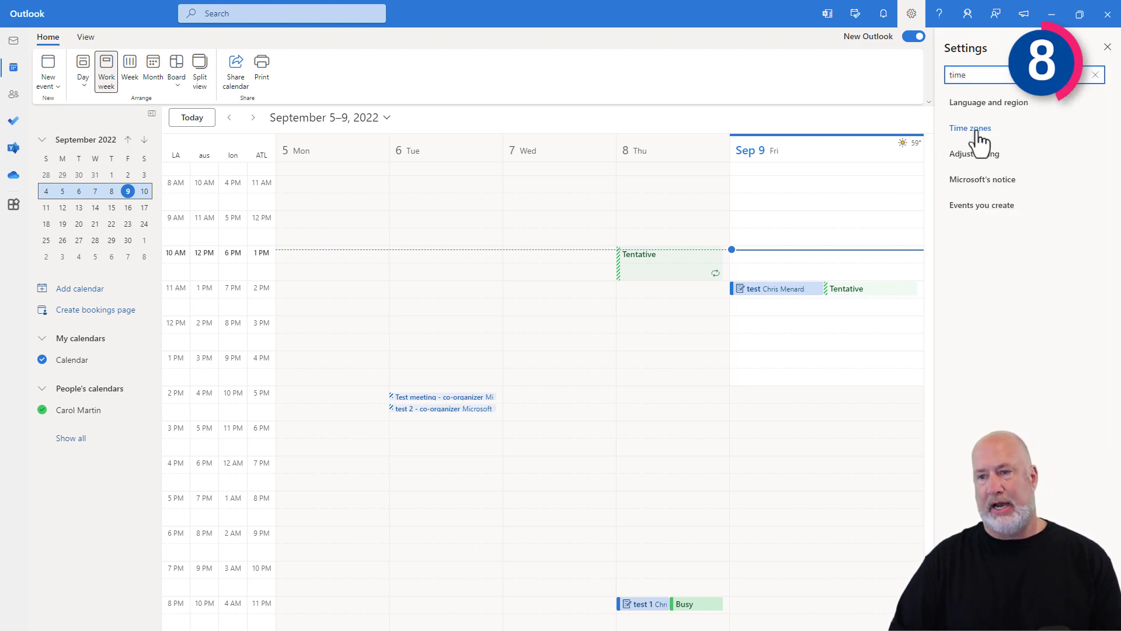
{"action": "left_click", "coordinate": [970, 128]}
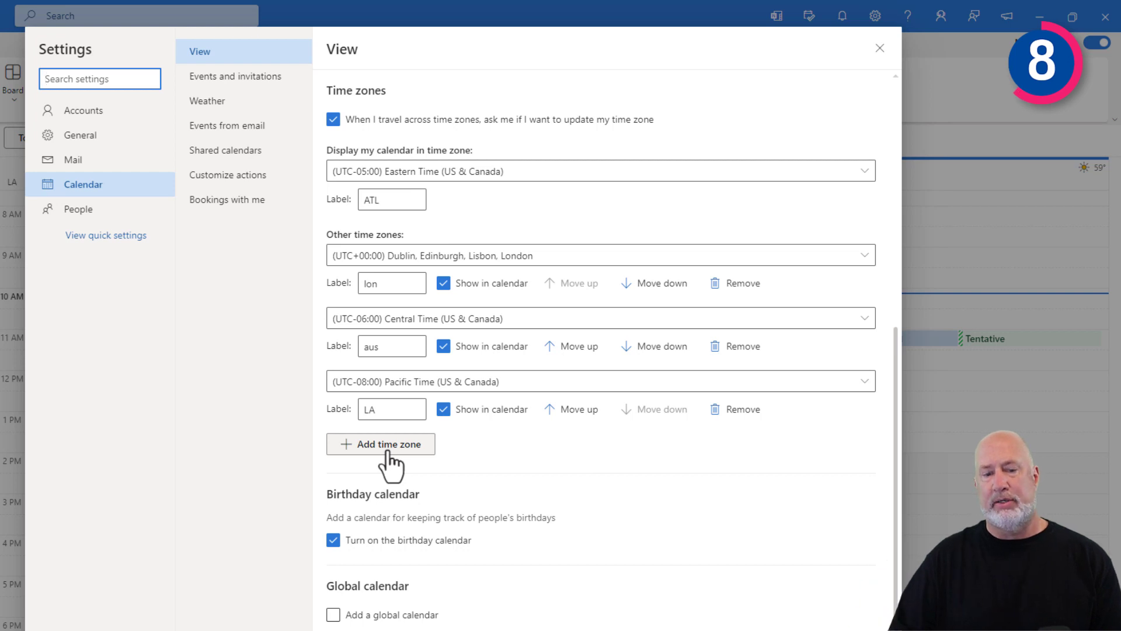
Step: Add a (UTC-10:00) Hawaii time zone labelled 'hi' and close Settings
{"action": "left_click", "coordinate": [380, 443]}
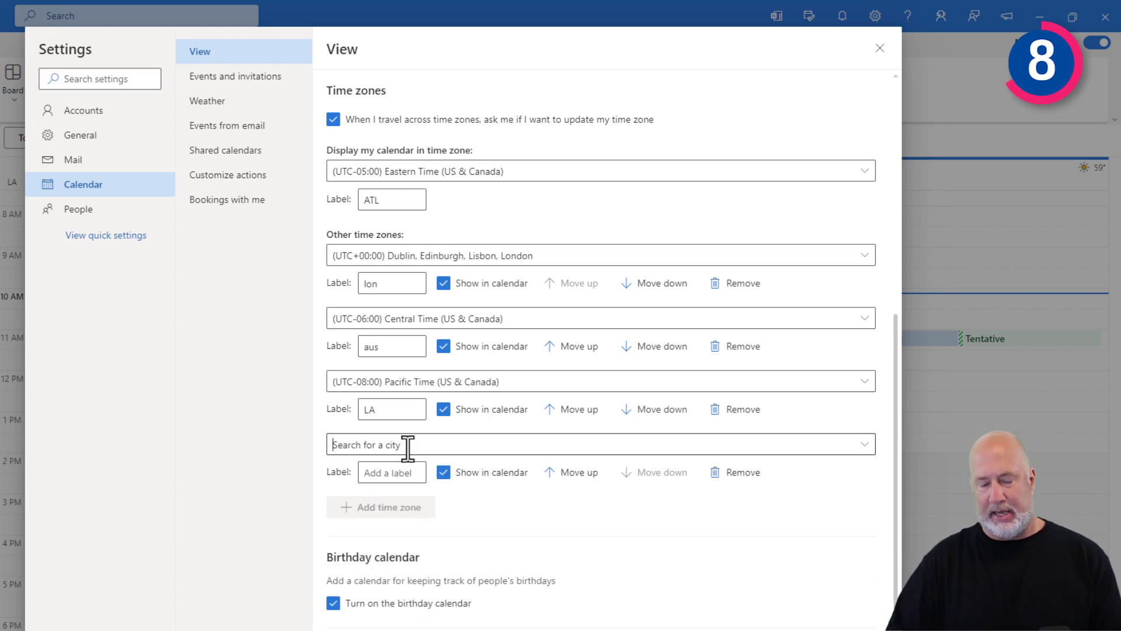
{"action": "type", "text": "hi"}
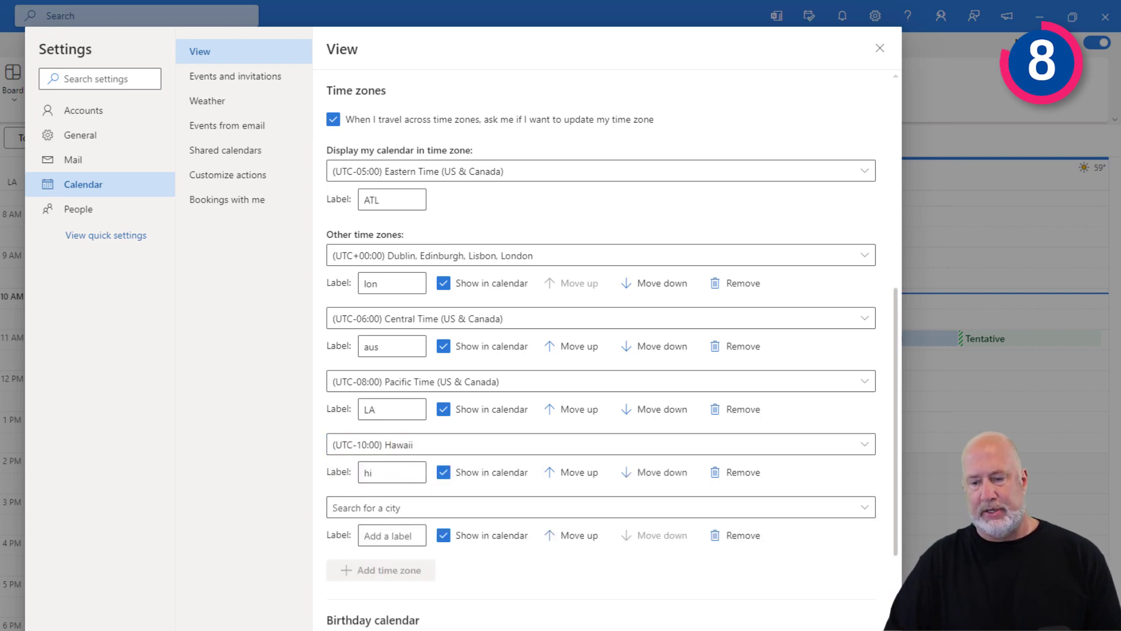
{"action": "left_click", "coordinate": [879, 48]}
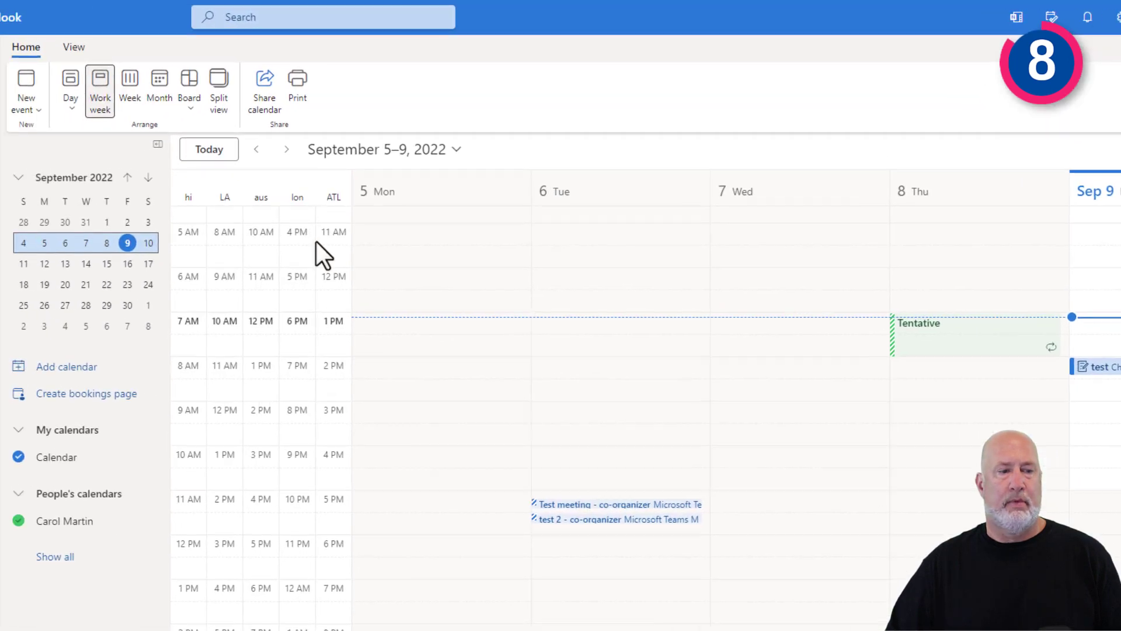